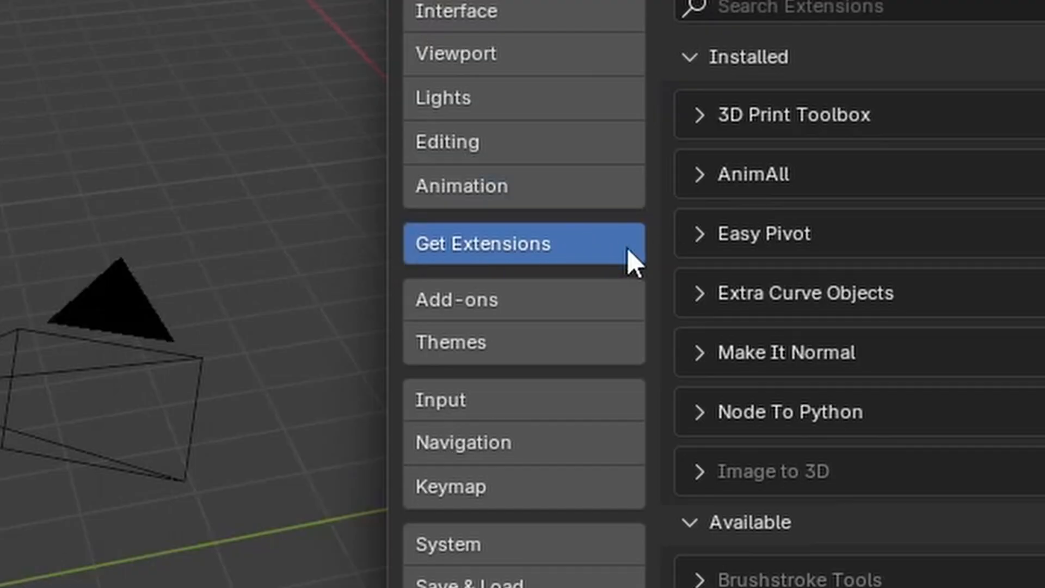
Show the Get Extensions section and choose the extensions.blender.org repository
{"action": "left_click", "coordinate": [339, 223]}
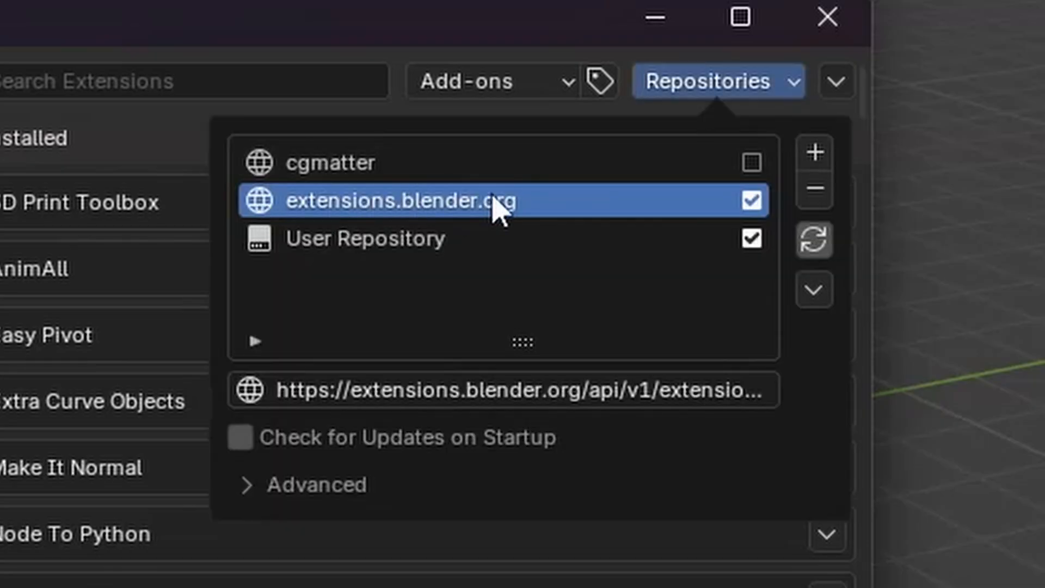
{"action": "left_click", "coordinate": [503, 390]}
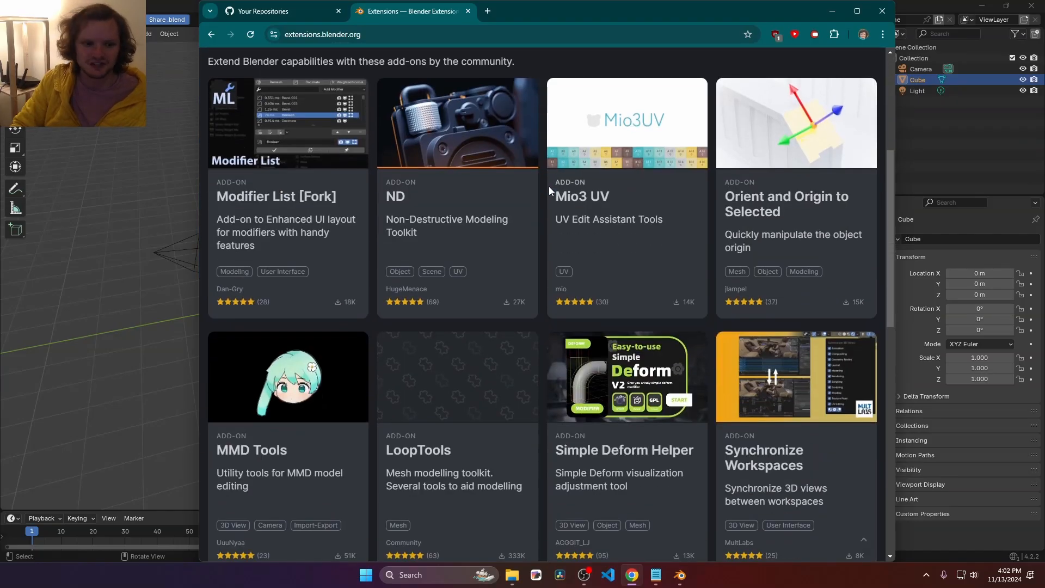
Send the Modifier List [Fork] add-on from the catalog to Blender for installation
{"action": "scroll", "scroll_direction": "down", "scroll_amount": 3}
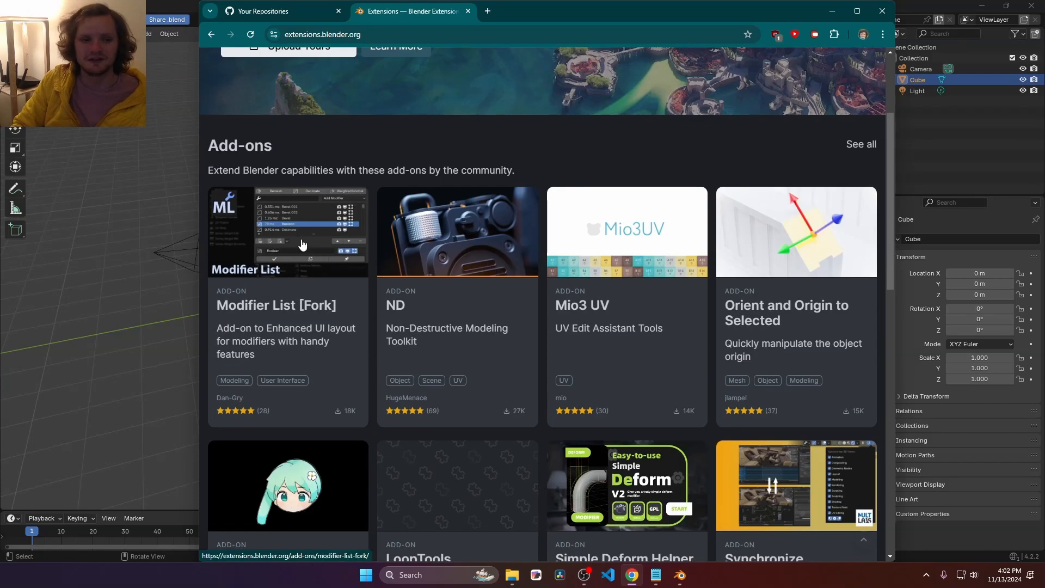
{"action": "left_click", "coordinate": [288, 231]}
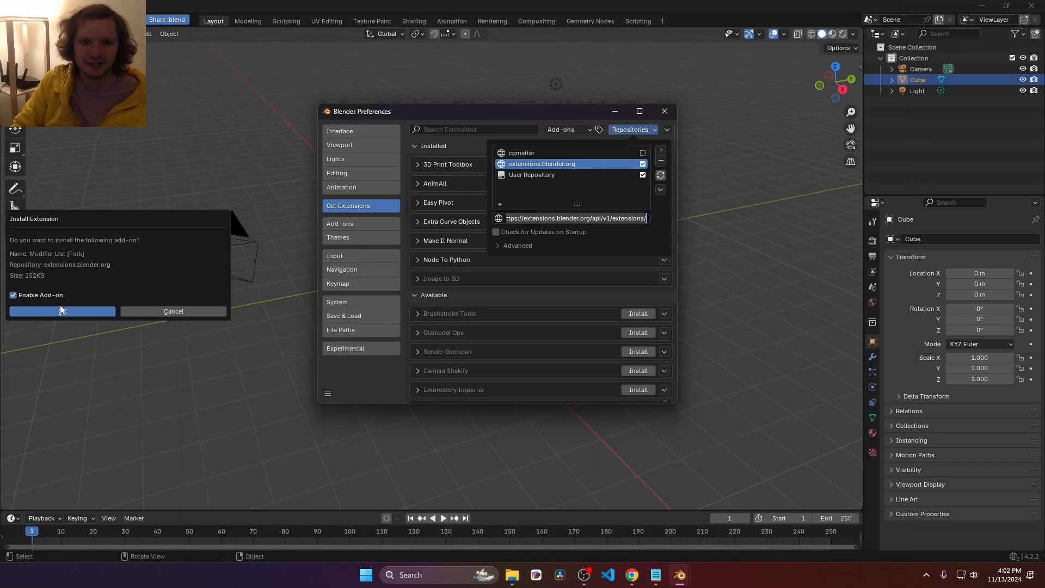
Answer the install prompt and create a new Remote Repository named 'the tutorial reposi...'
{"action": "left_click", "coordinate": [61, 311]}
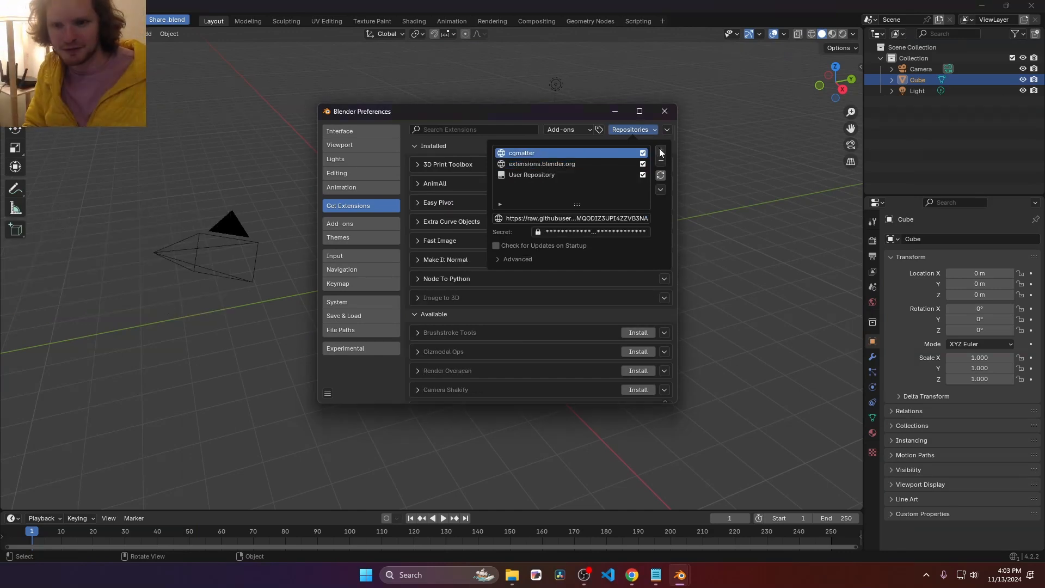
{"action": "left_click", "coordinate": [660, 153]}
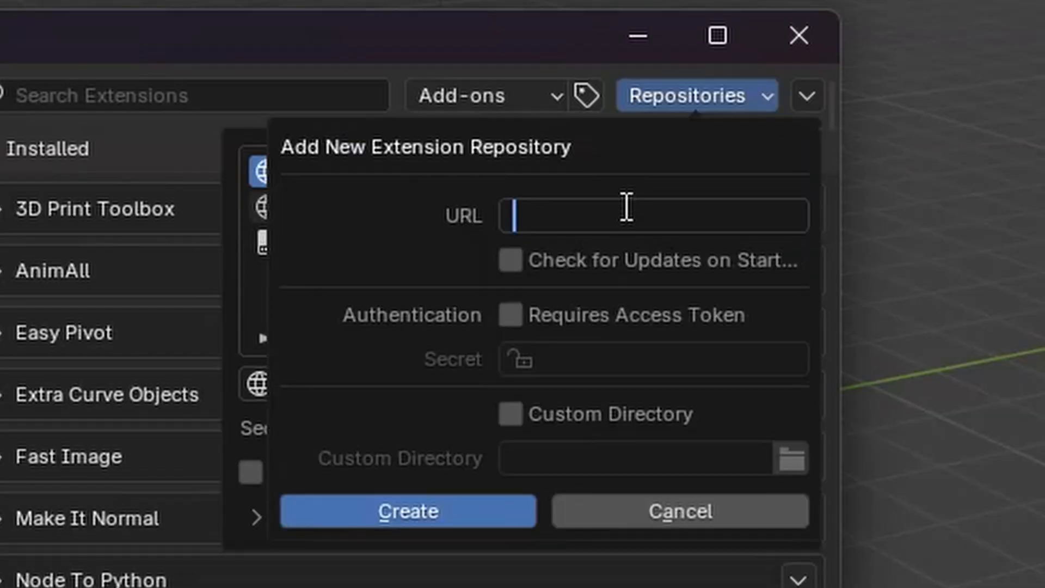
{"action": "left_click", "coordinate": [408, 512]}
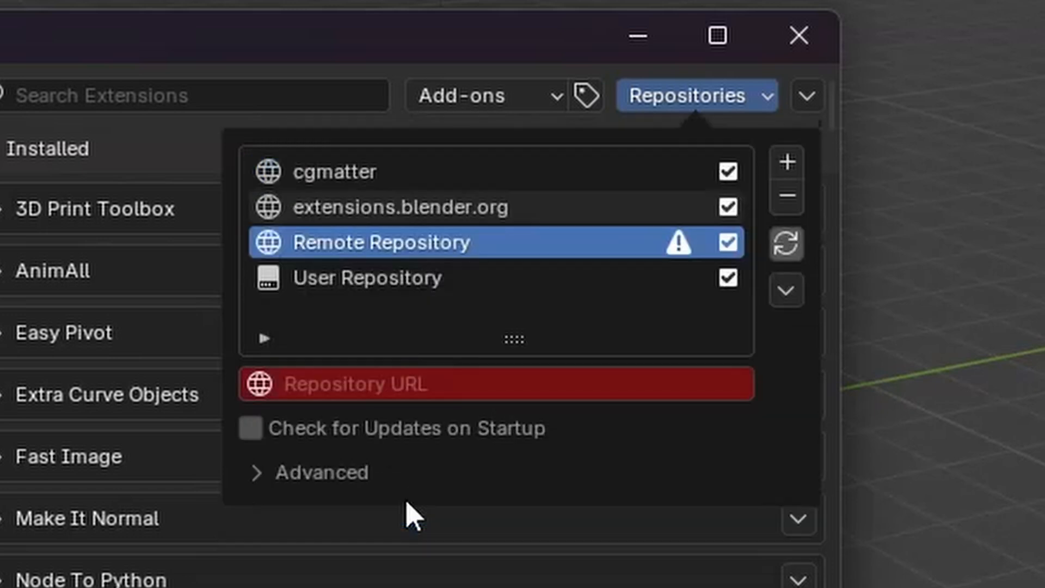
{"action": "type", "text": "the tutorial reposi"}
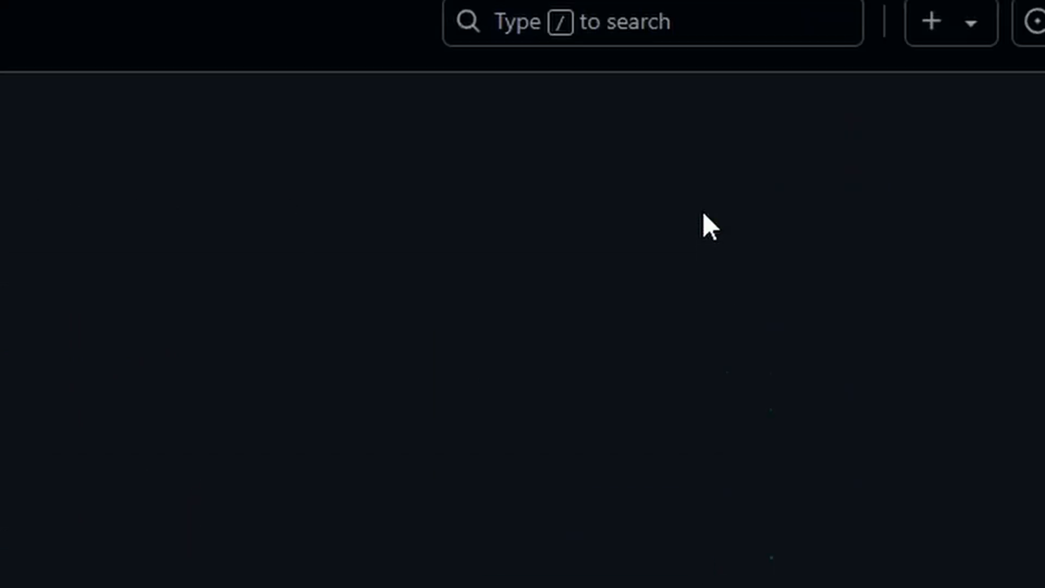
{"action": "type", "text": "tu"}
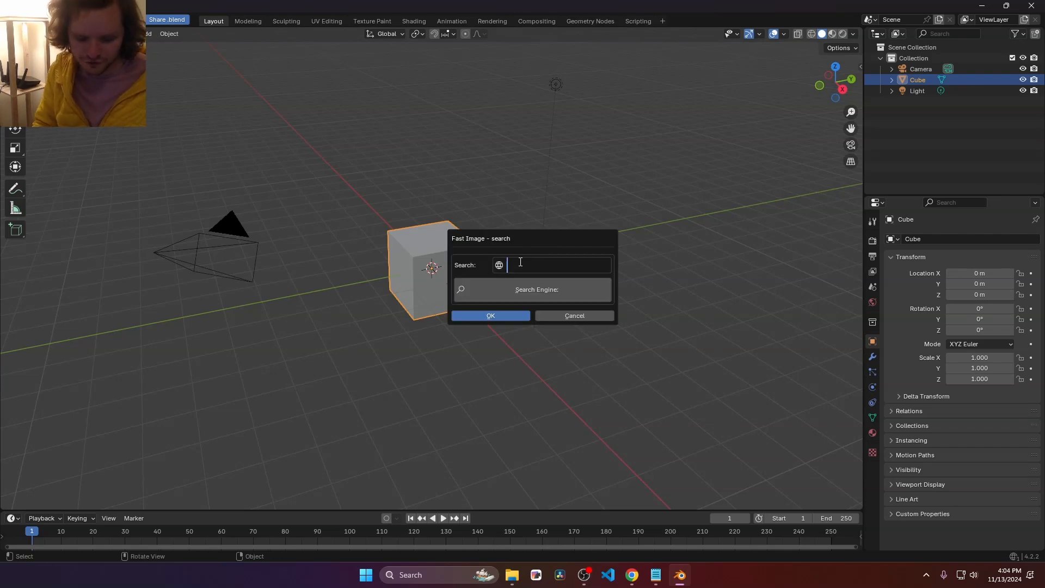
Enter the 'frog' texture query in Fast Image and choose a search engine
{"action": "type", "text": "frog tex"}
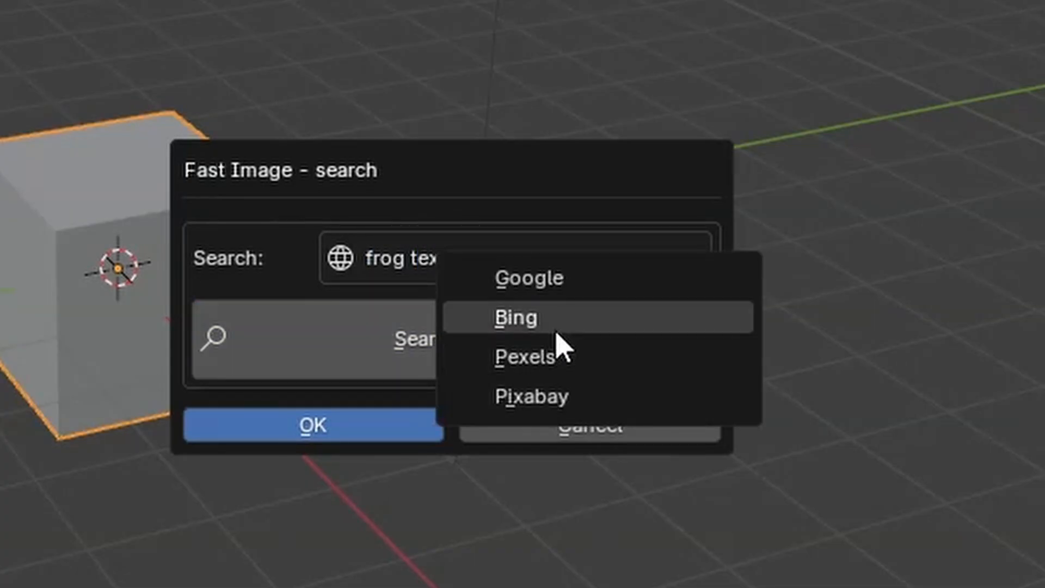
{"action": "left_click", "coordinate": [515, 317]}
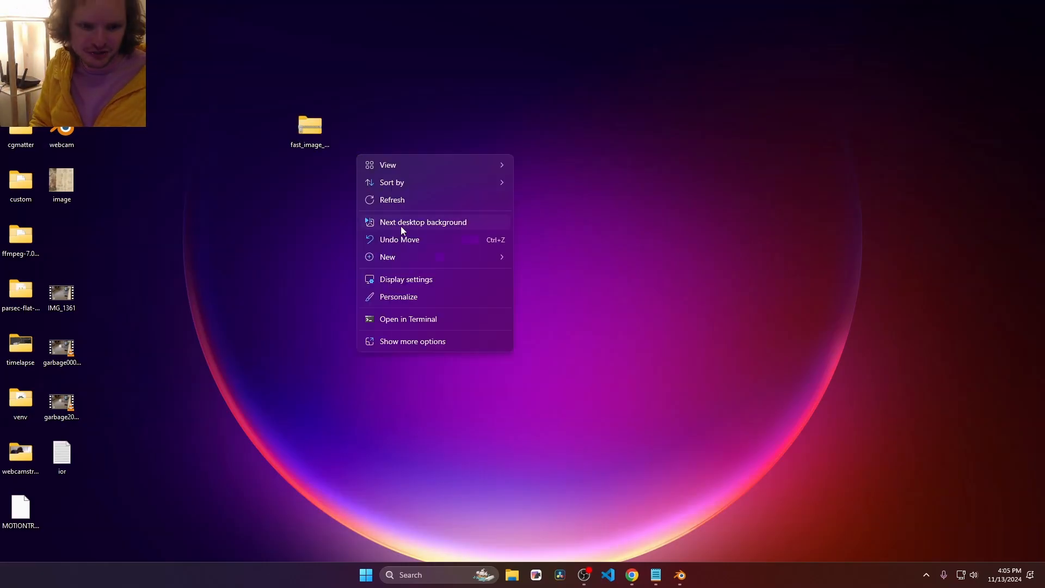
Create a desktop folder named repoaddons holding the fast_image_1.2.0 zip, then close its window
{"action": "left_click", "coordinate": [388, 257]}
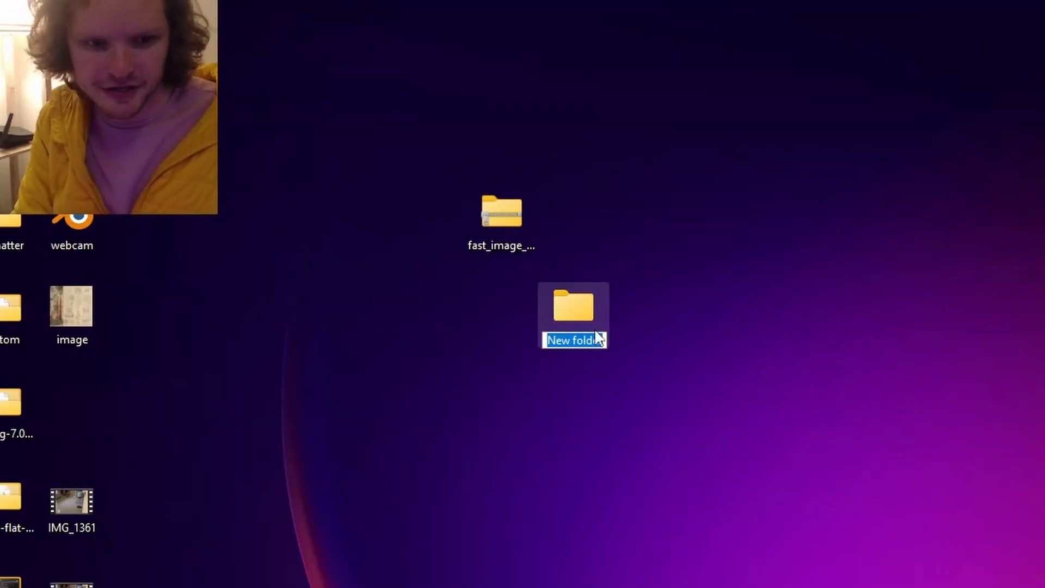
{"action": "type", "text": "repoaddon"}
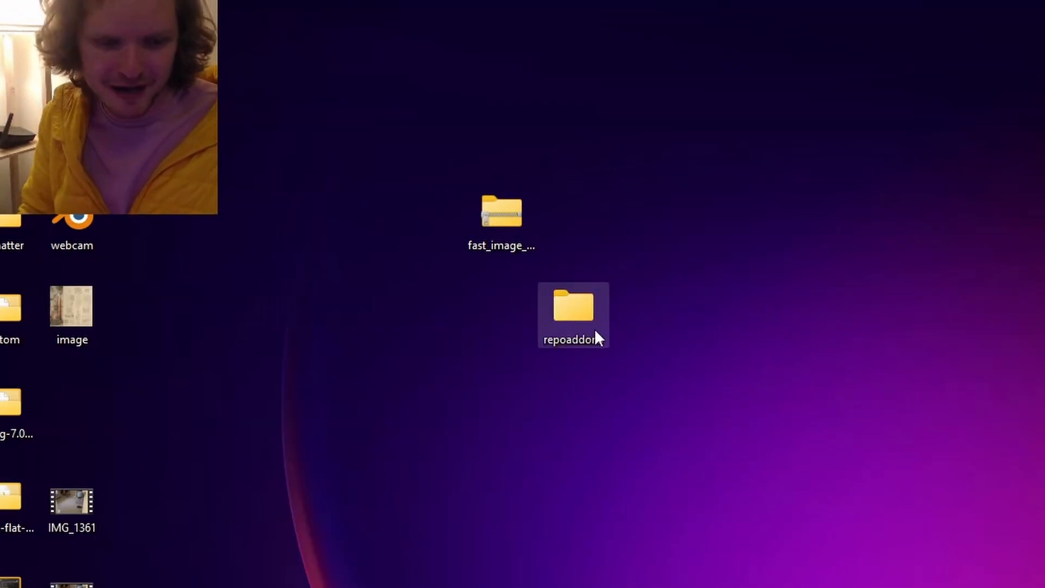
{"action": "double_click", "coordinate": [572, 307]}
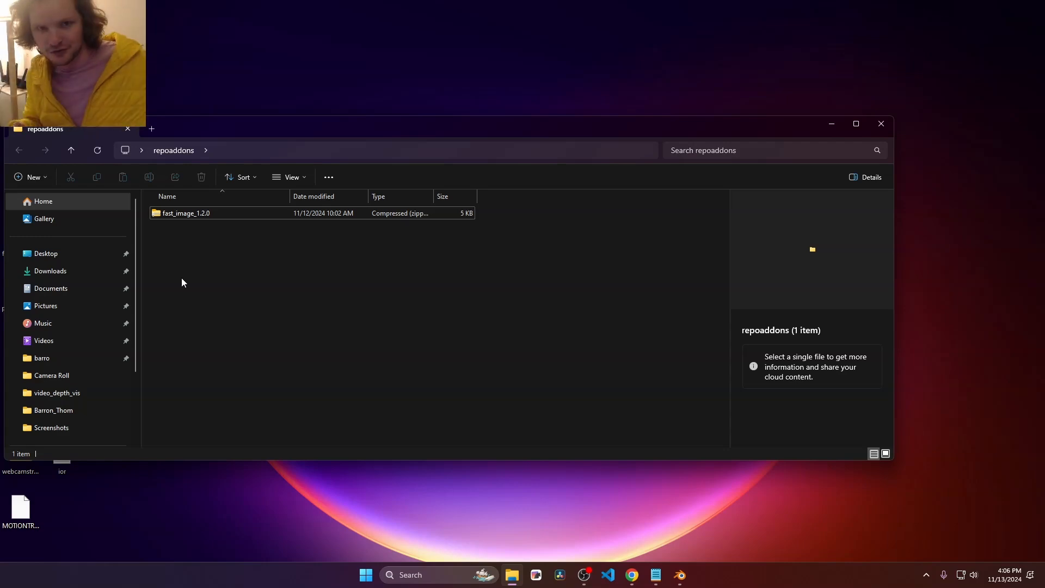
{"action": "left_click", "coordinate": [881, 124]}
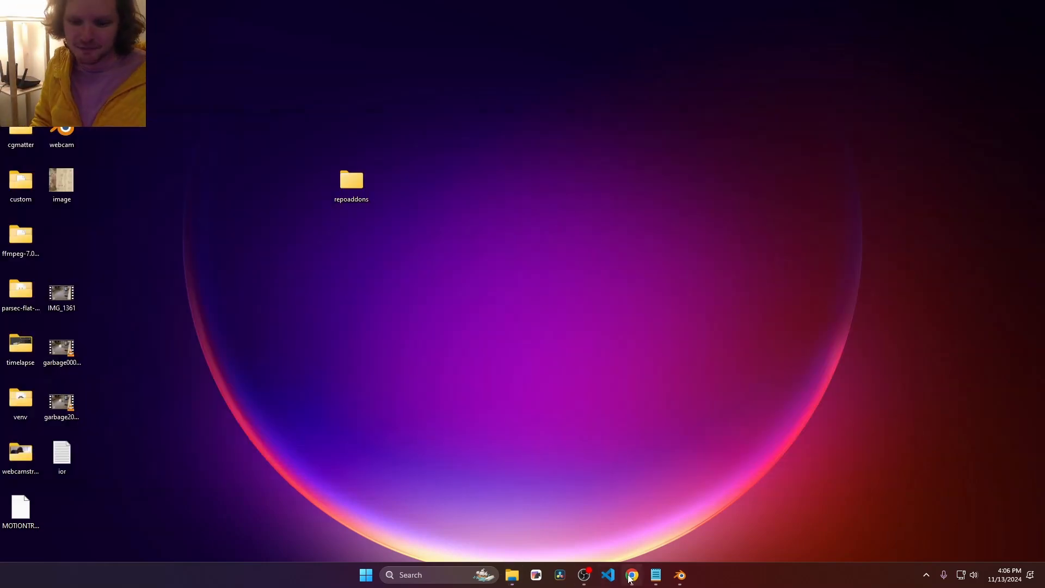
Bring up Chrome and load the Blender Manual page on extensions command-line commands
{"action": "left_click", "coordinate": [631, 575]}
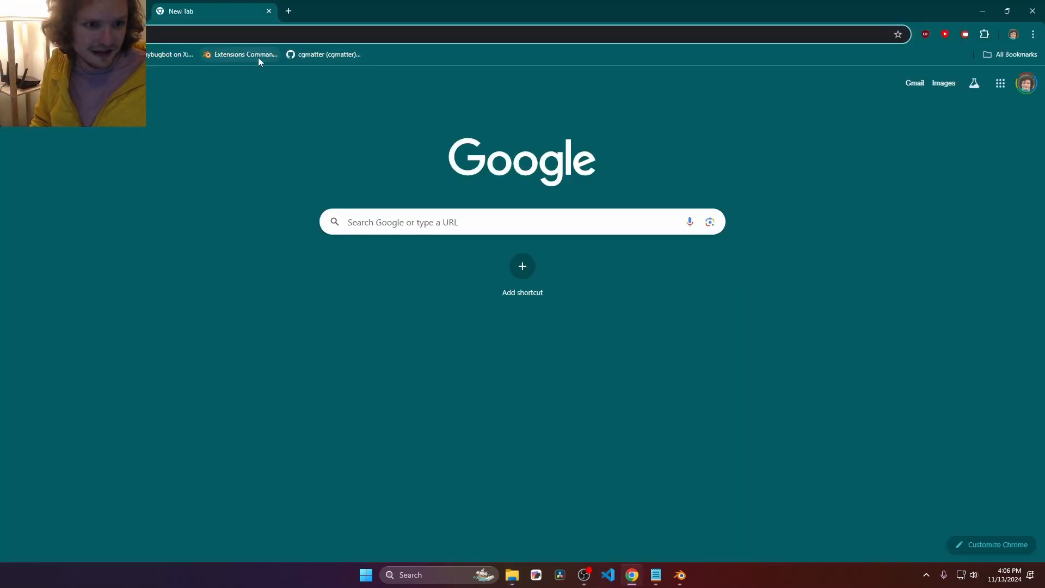
{"action": "left_click", "coordinate": [245, 55]}
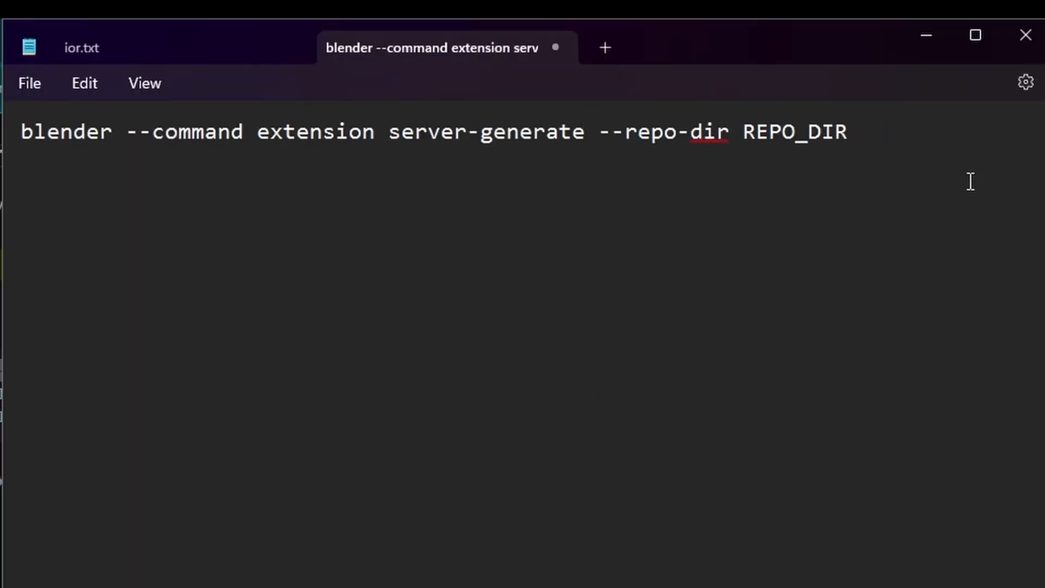
Replace REPO_DIR with "C:\Users\barro\Desktop\repoaddons" and run the server-generate command in Command Prompt
{"action": "double_click", "coordinate": [794, 132]}
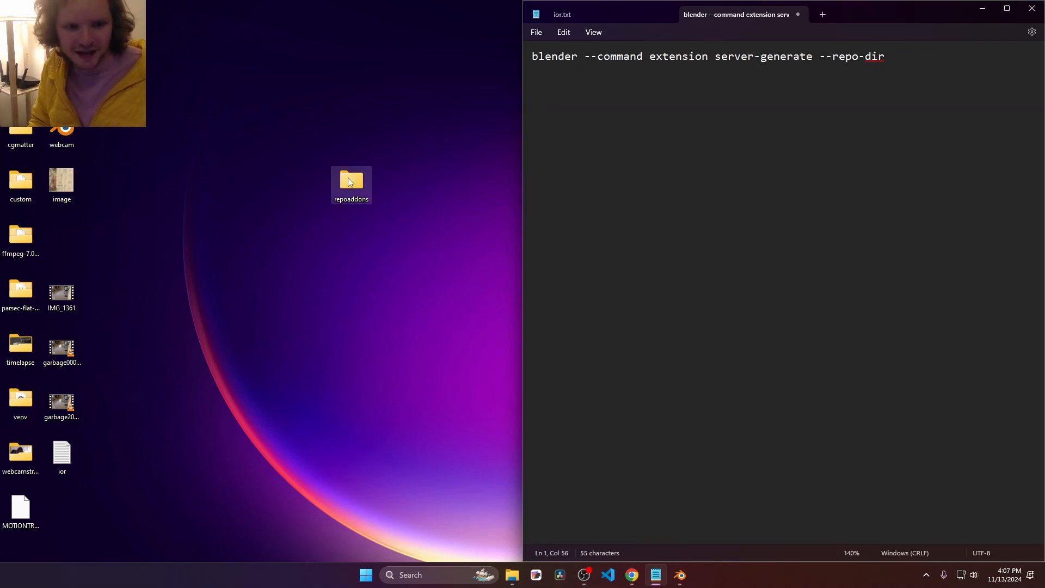
{"action": "type", "text": "\"C:\\Users\\barro\\Desktop\\repoaddons\""}
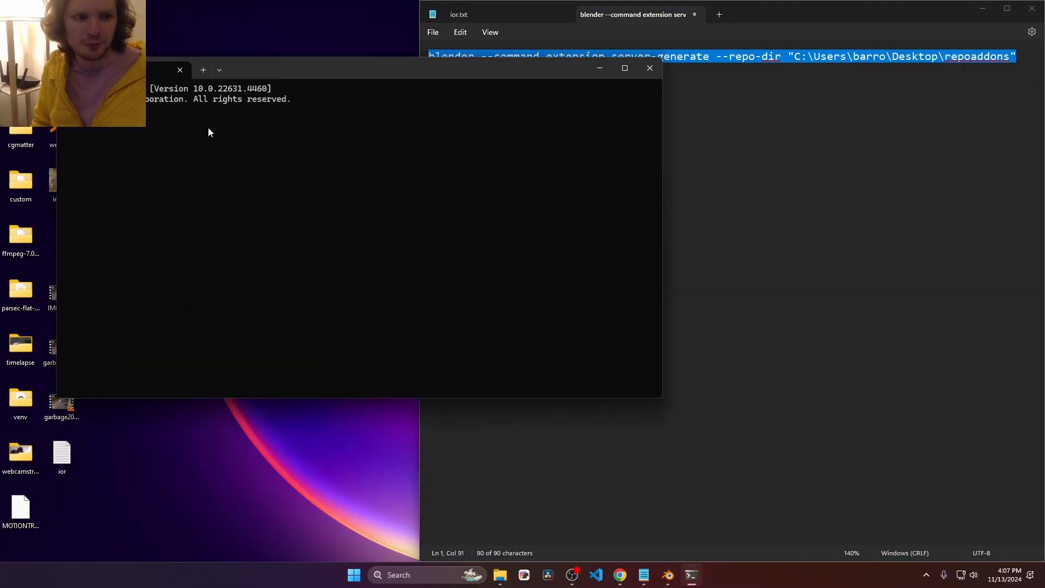
{"action": "key", "text": "enter"}
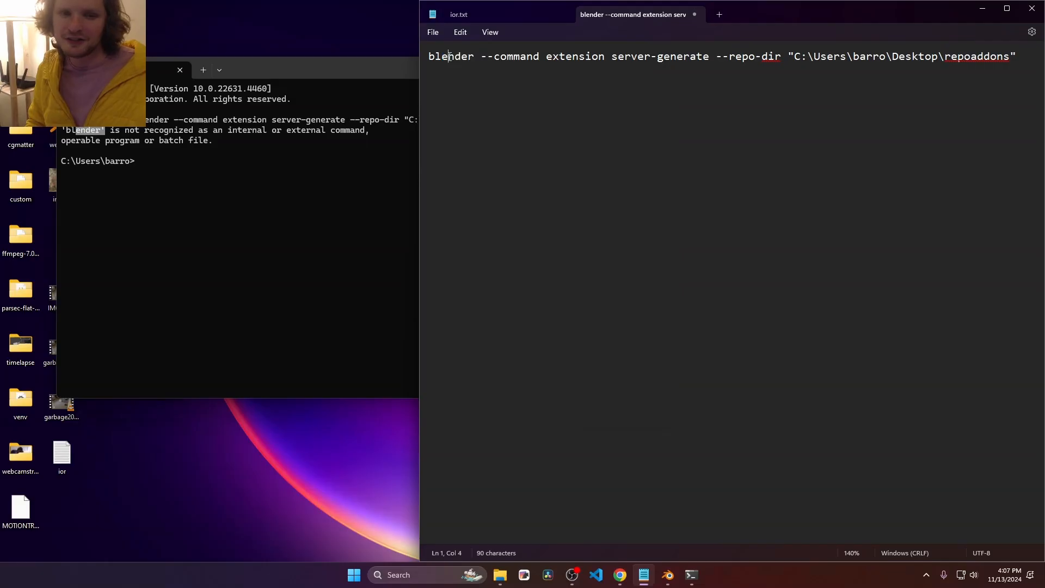
{"action": "left_click_drag", "start_coordinate": [450, 56], "coordinate": [474, 56]}
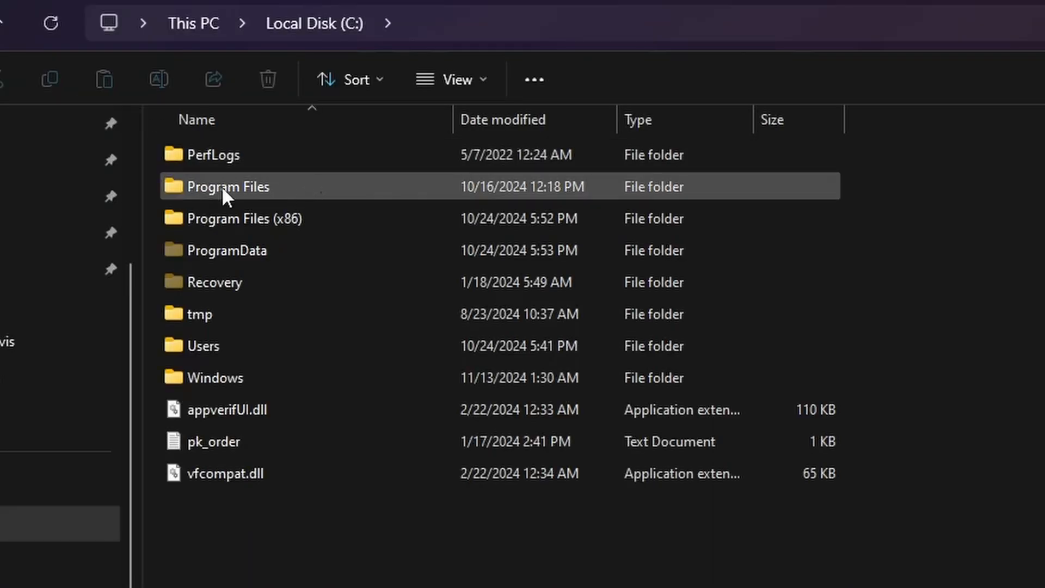
Locate the blender application inside Program Files and bring up its file actions
{"action": "double_click", "coordinate": [228, 186]}
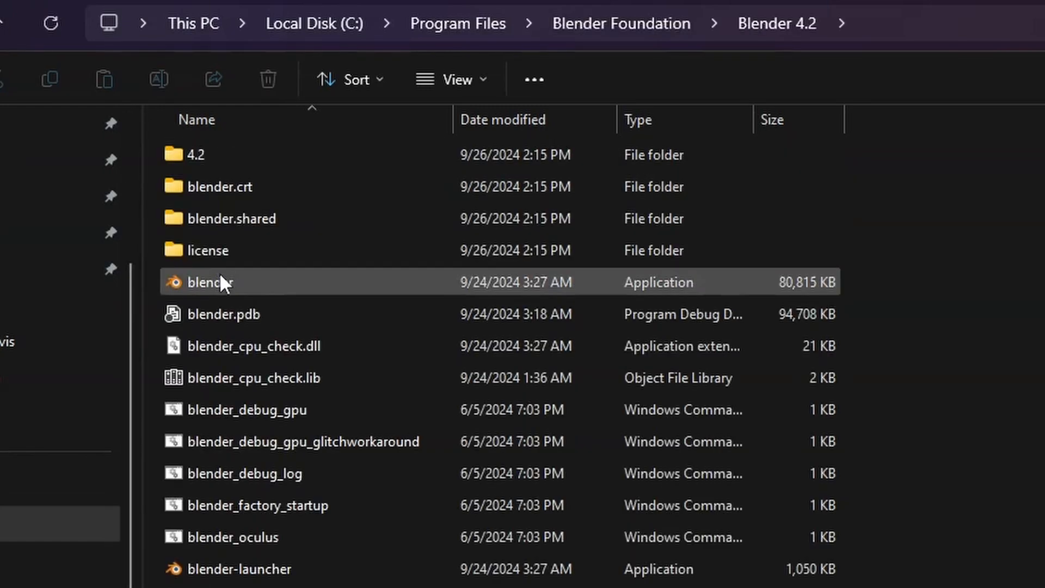
{"action": "right_click", "coordinate": [211, 282]}
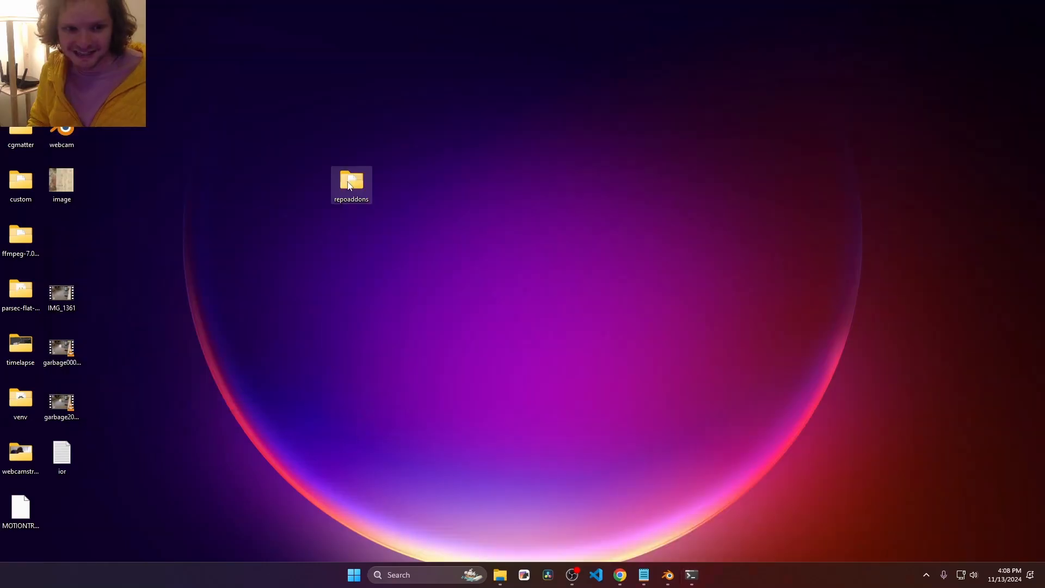
{"action": "double_click", "coordinate": [352, 182]}
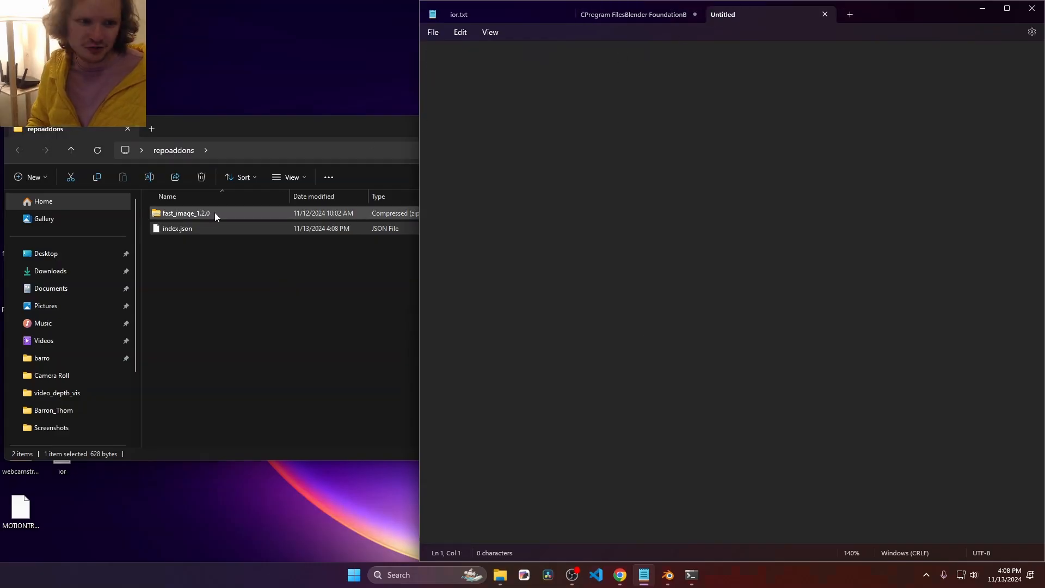
{"action": "double_click", "coordinate": [177, 227]}
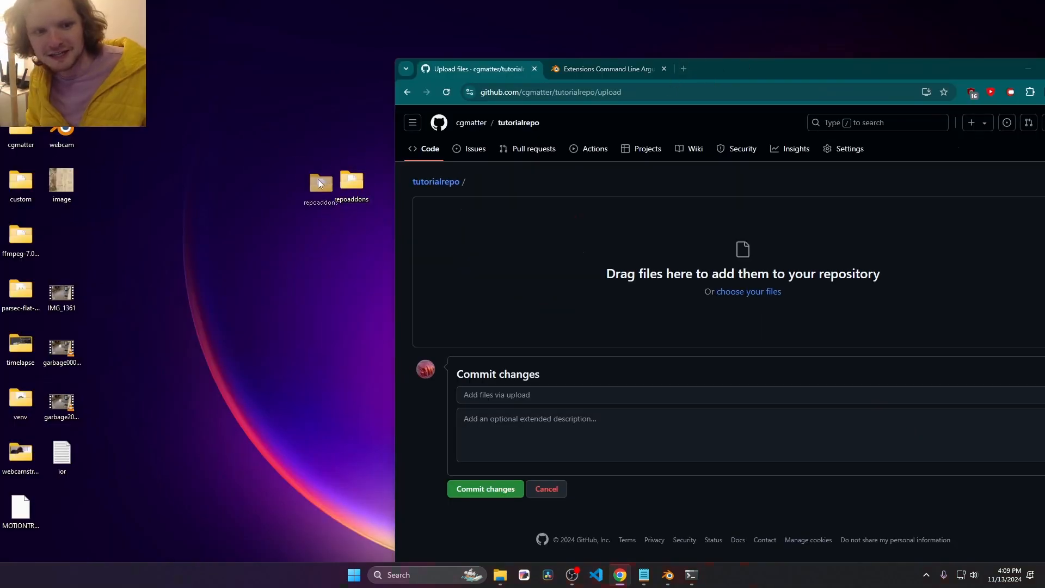
Upload the repoaddons folder to tutorialrepo and view its index.json file
{"action": "left_click_drag", "start_coordinate": [352, 183], "coordinate": [733, 274]}
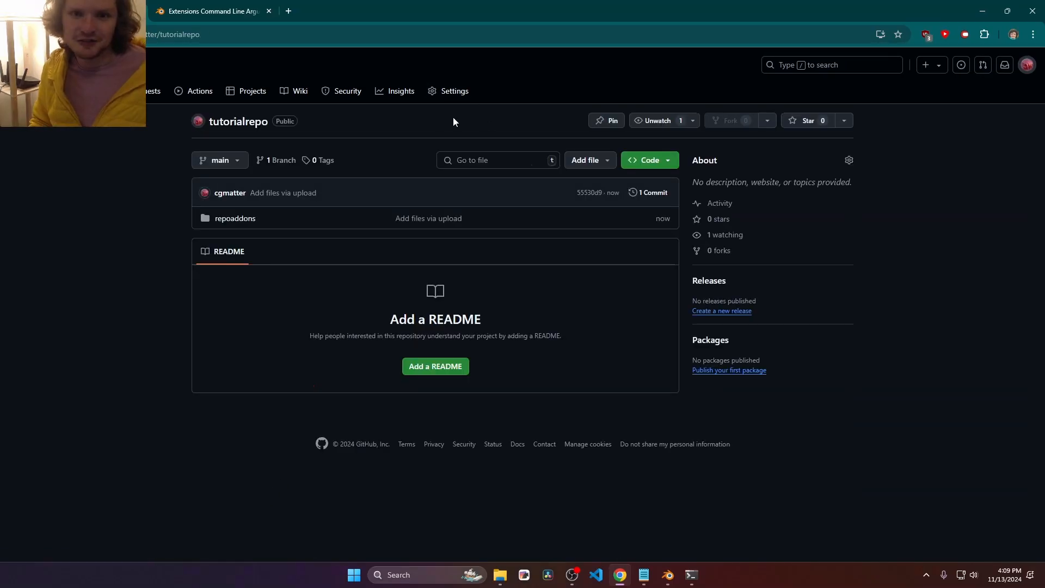
{"action": "mouse_move", "coordinate": [320, 132]}
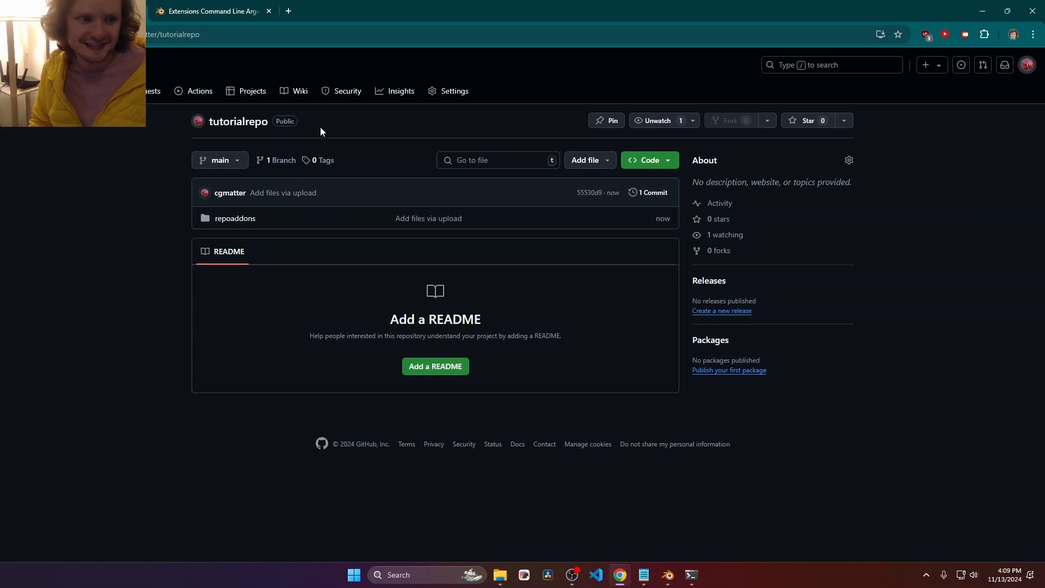
{"action": "left_click", "coordinate": [235, 218]}
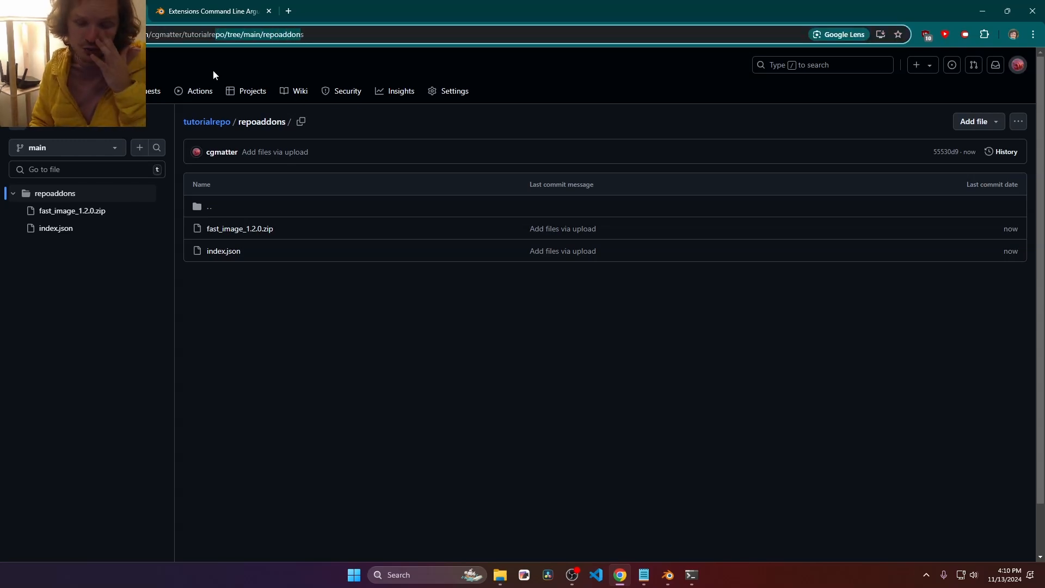
{"action": "left_click", "coordinate": [222, 251]}
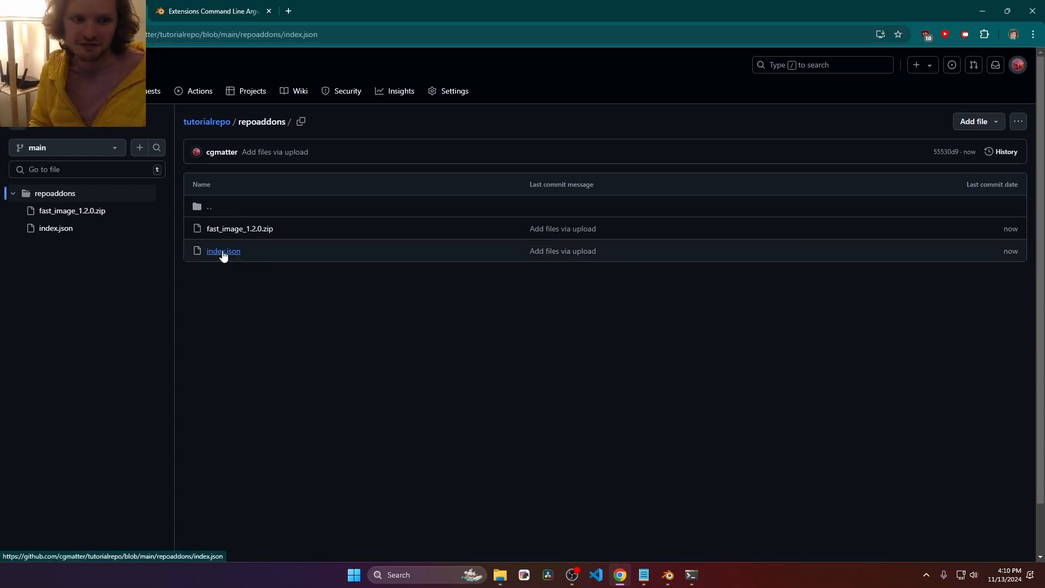
{"action": "left_click", "coordinate": [224, 251]}
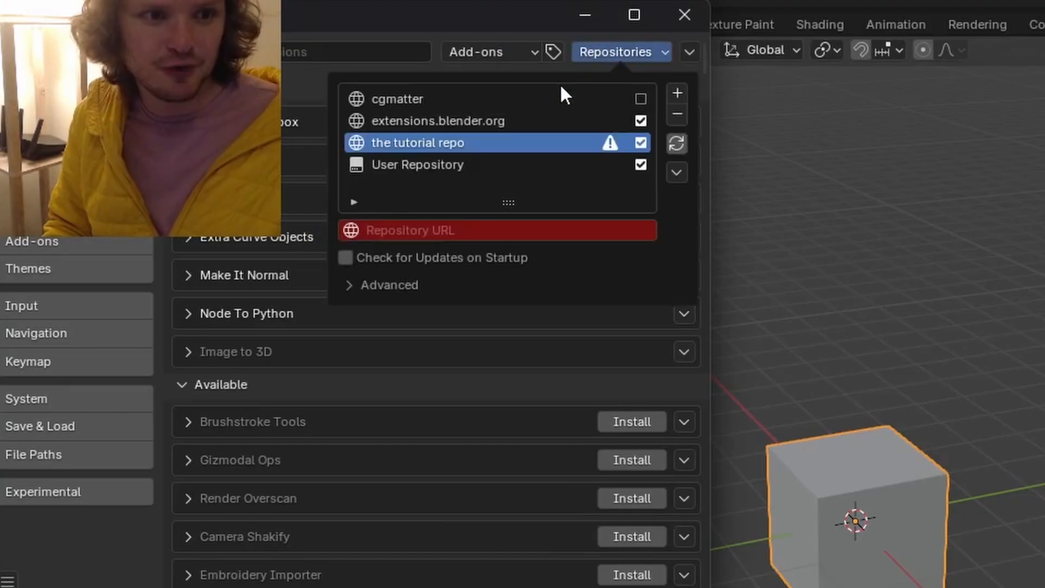
Set the tutorial repo's URL to the raw .../refs/heads/main/repoaddons/index.json address, listing Fast Image 1.2.0
{"action": "type", "text": "rialrepo/refs/heads/main/repoaddons/index.json"}
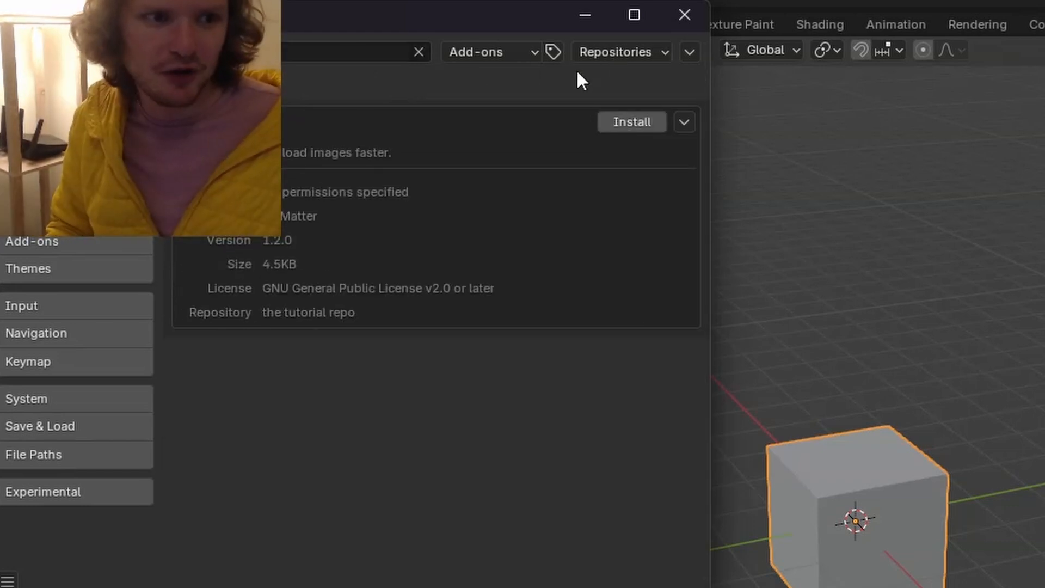
{"action": "left_click", "coordinate": [619, 52]}
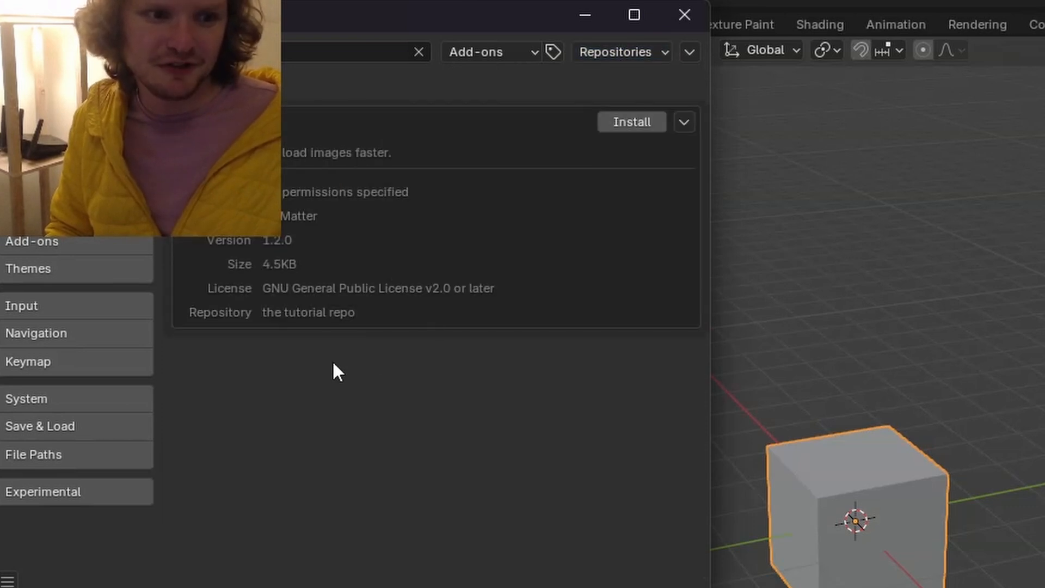
{"action": "mouse_move", "coordinate": [270, 324]}
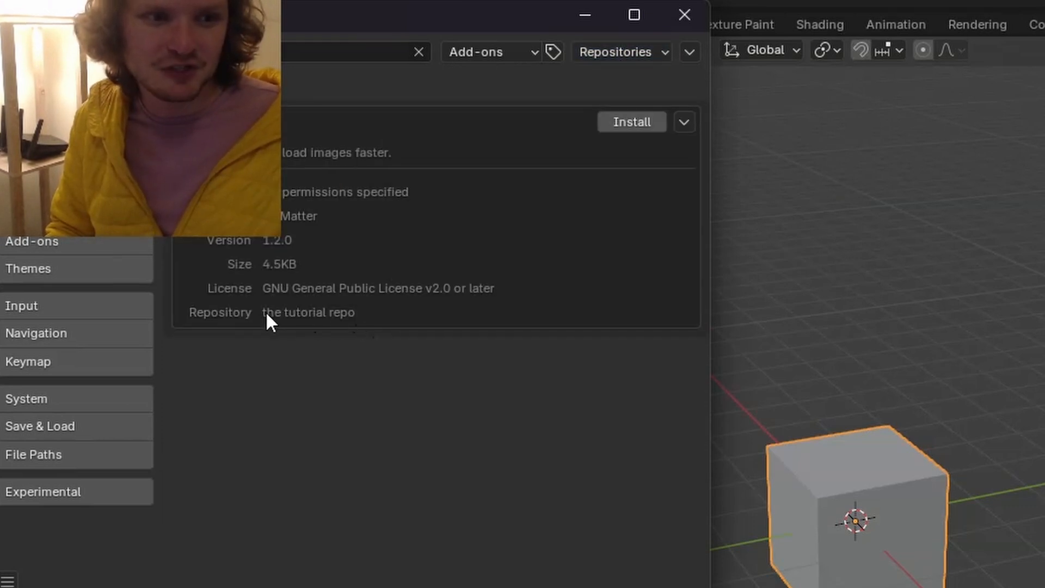
{"action": "left_click", "coordinate": [631, 122]}
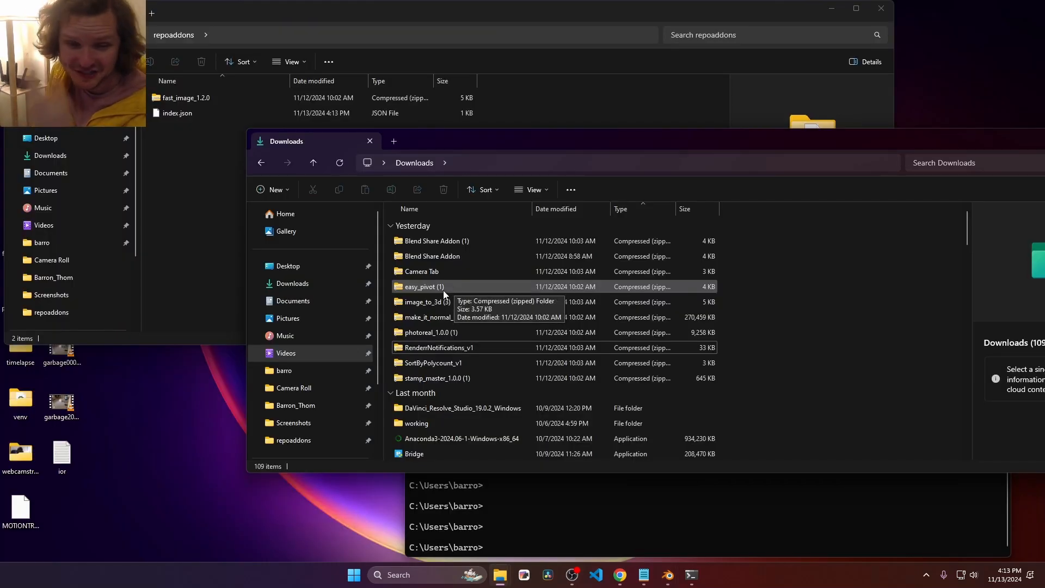
Copy easy_pivot from Downloads into repoaddons, rename it easy_pivot, and select all repository files
{"action": "left_click", "coordinate": [423, 286]}
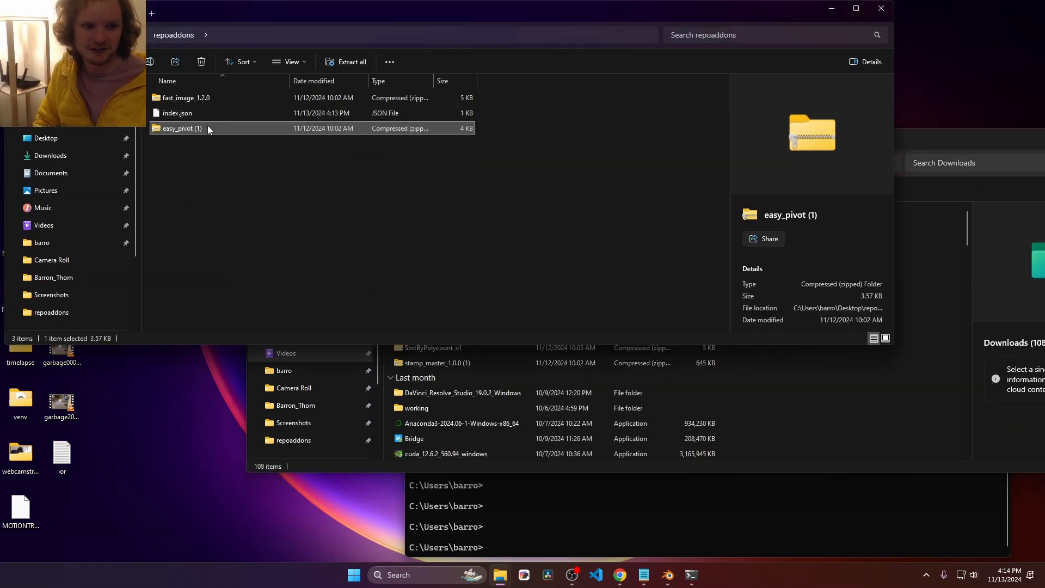
{"action": "left_click", "coordinate": [178, 112]}
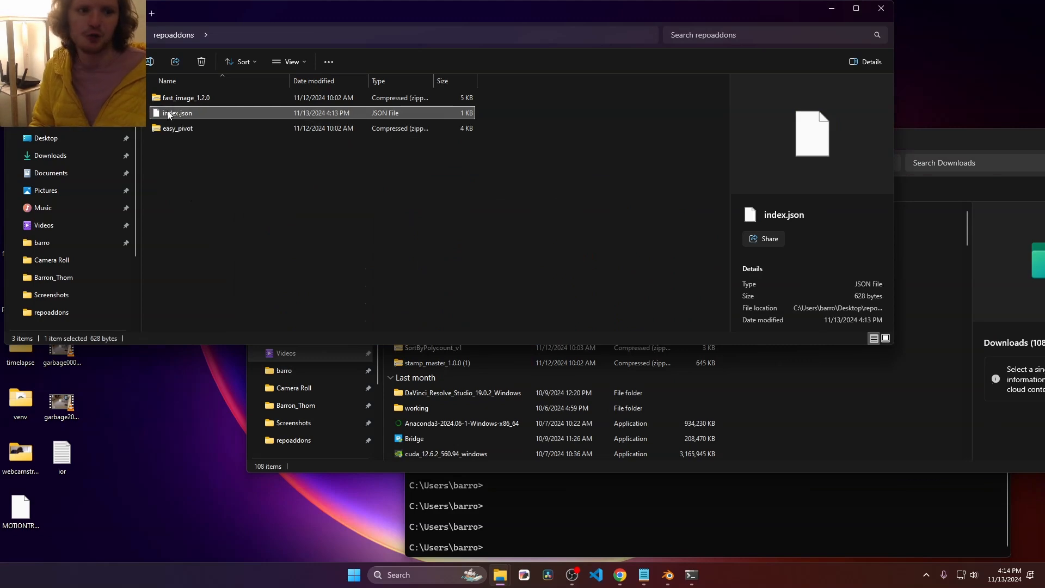
{"action": "left_click", "coordinate": [187, 97]}
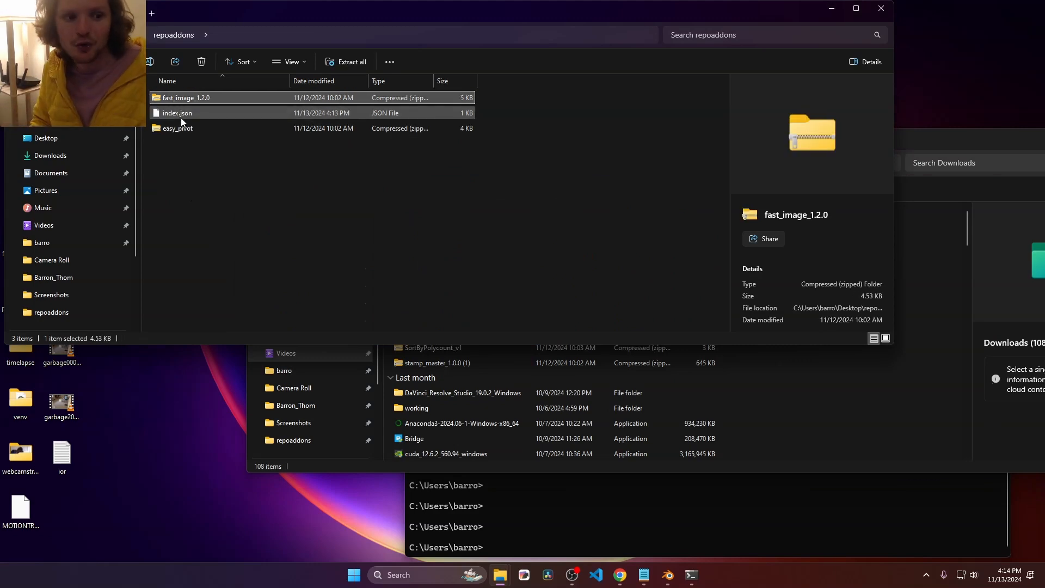
{"action": "left_click", "coordinate": [177, 112]}
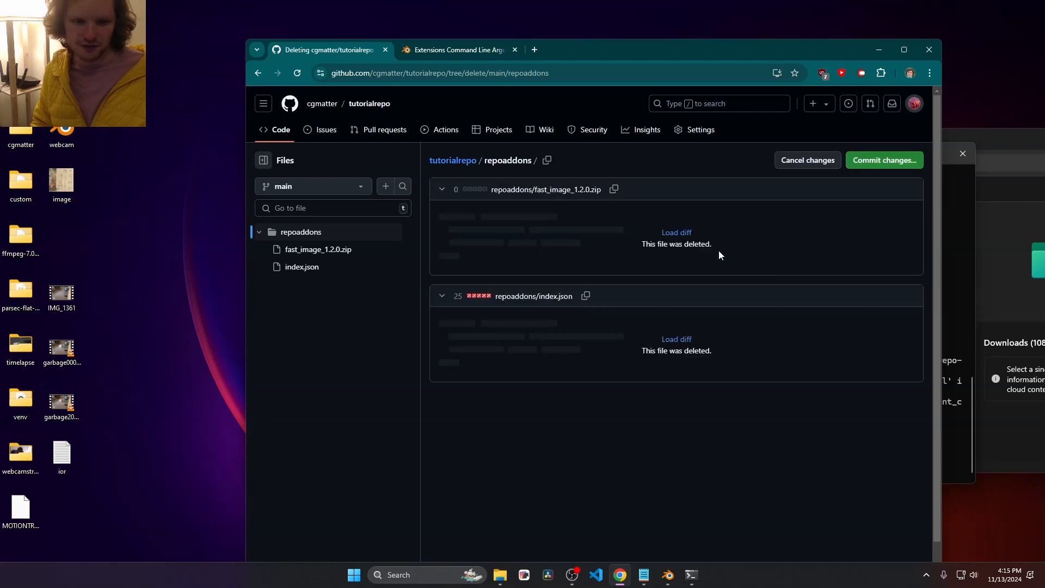
Commit deleting the old repoaddons directory and re-upload the folder via Add file > Upload files
{"action": "left_click", "coordinate": [884, 160]}
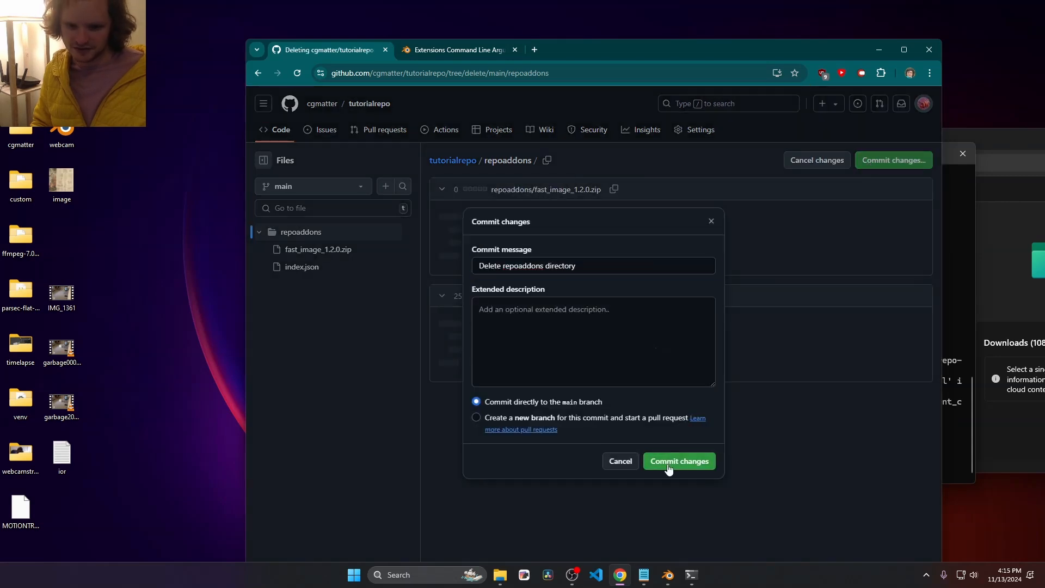
{"action": "left_click", "coordinate": [679, 461]}
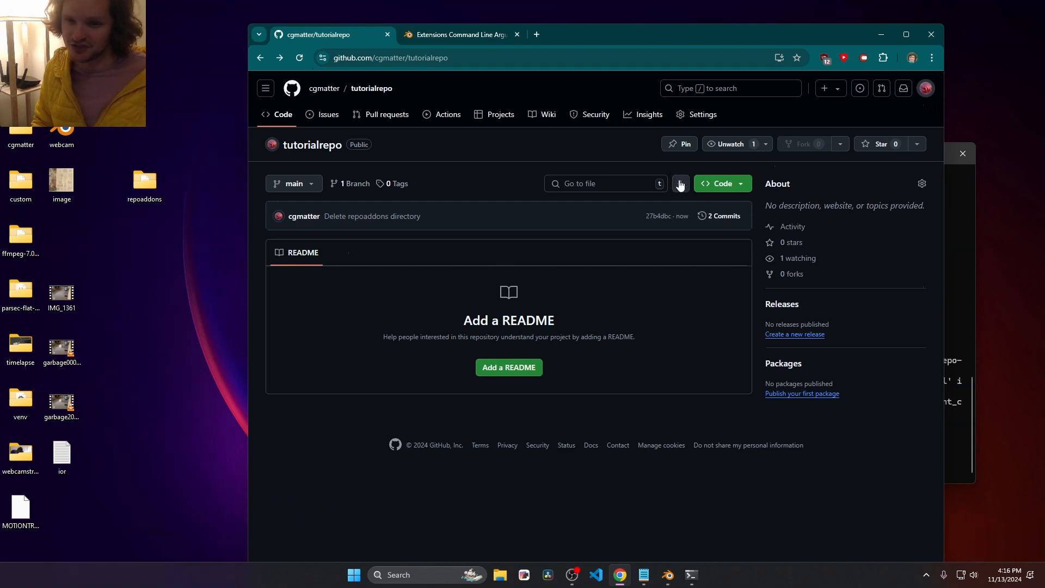
{"action": "left_click", "coordinate": [680, 183]}
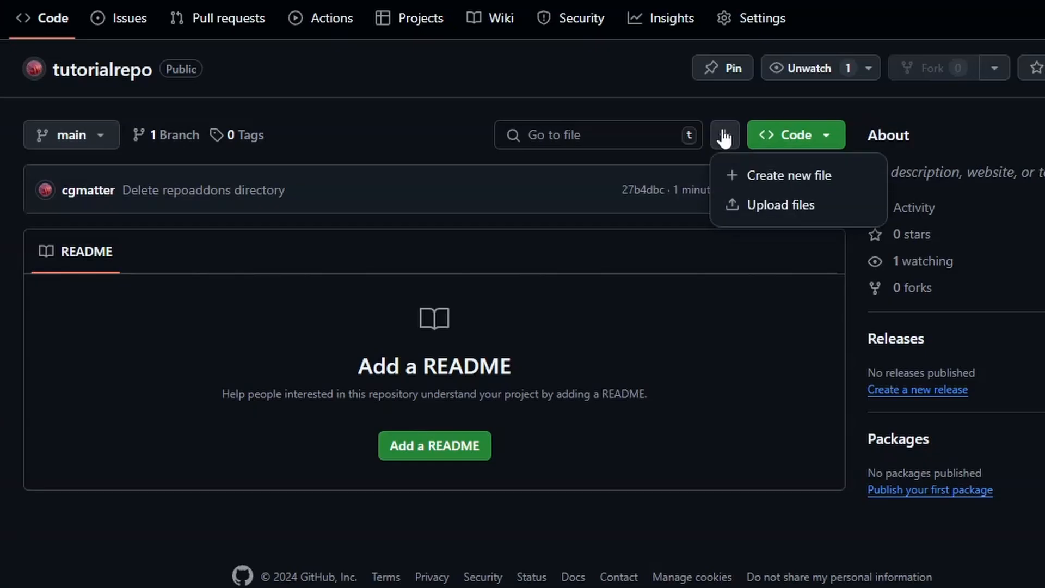
{"action": "left_click", "coordinate": [778, 205]}
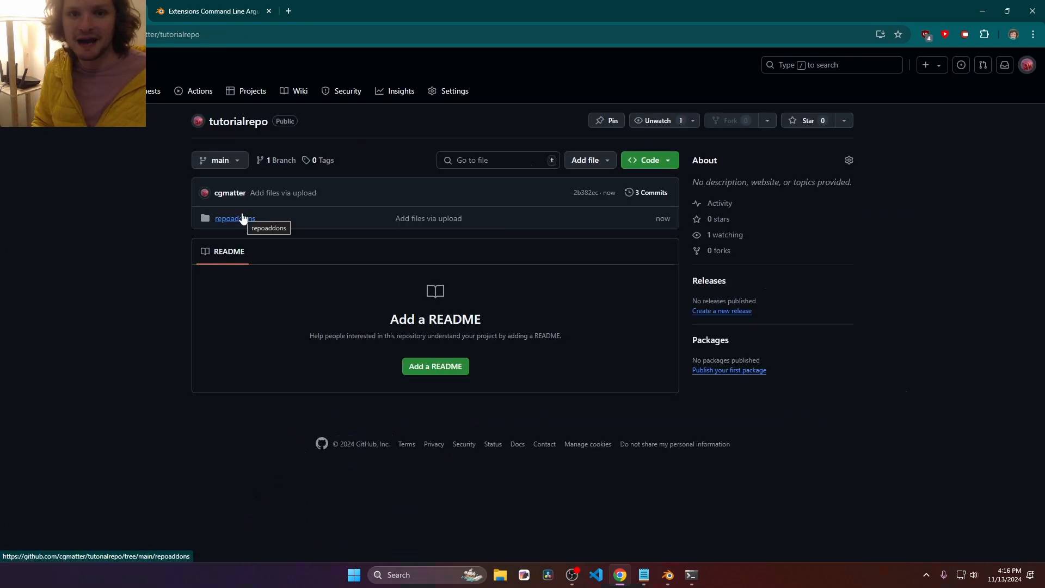
View the re-uploaded repoaddons folder's index.json listing both add-ons, then return to Blender
{"action": "left_click", "coordinate": [230, 218]}
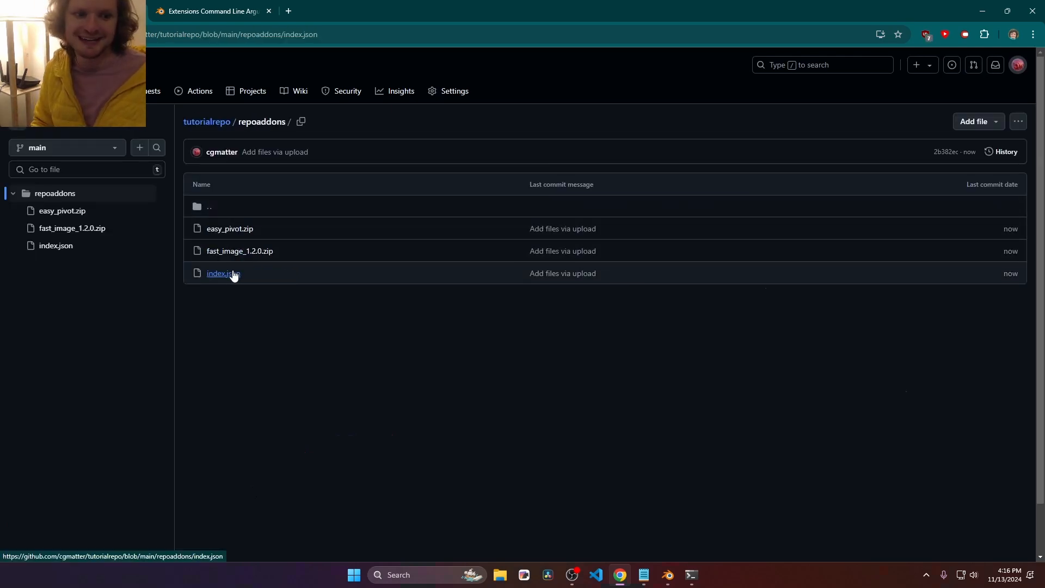
{"action": "left_click", "coordinate": [222, 274]}
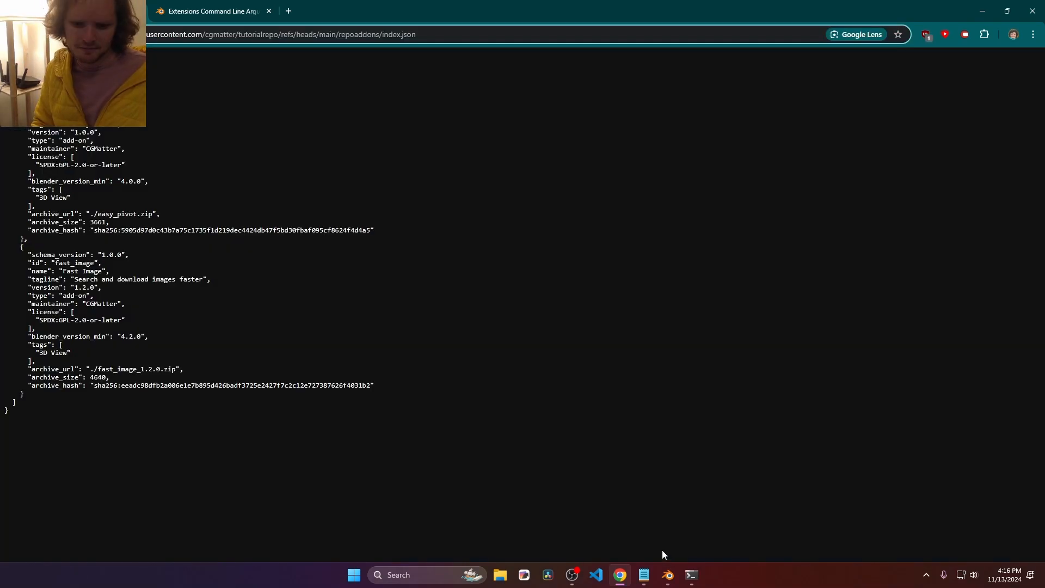
{"action": "left_click", "coordinate": [667, 575]}
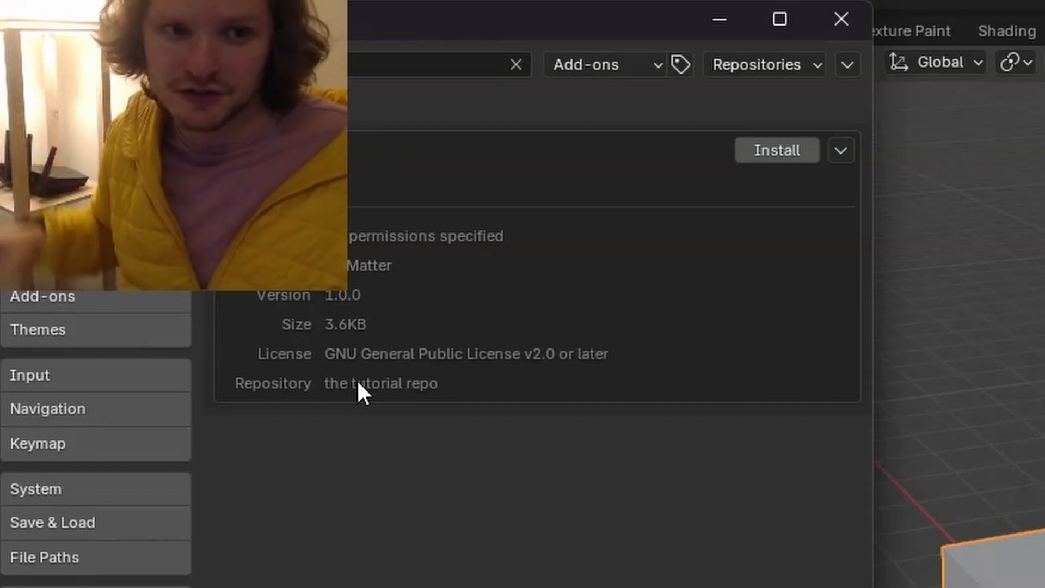
Select the tutorial repo, leave Check for Updates off, and tick Requires Access Token under Advanced
{"action": "left_click", "coordinate": [763, 64]}
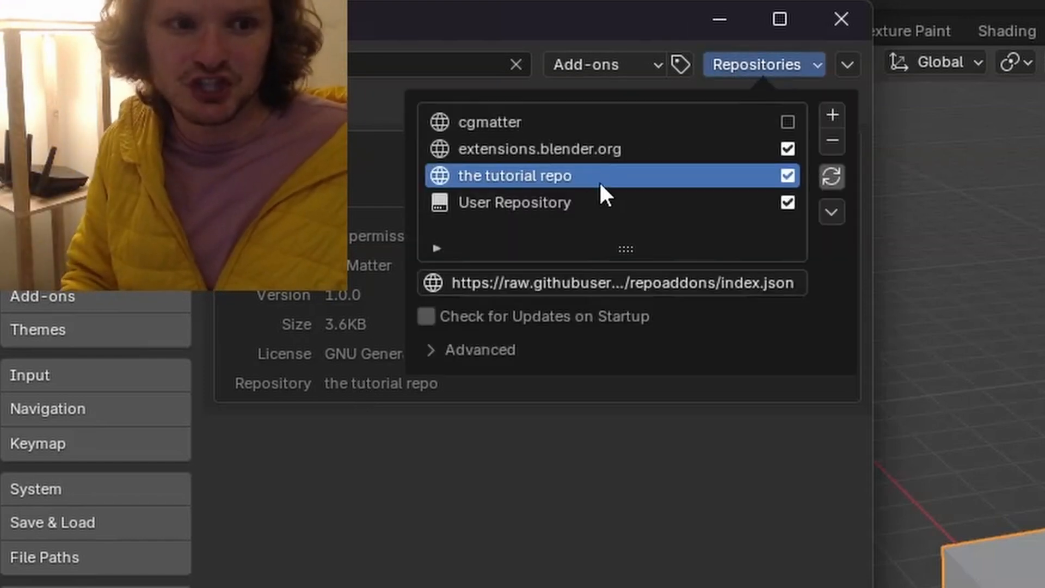
{"action": "left_click", "coordinate": [427, 316]}
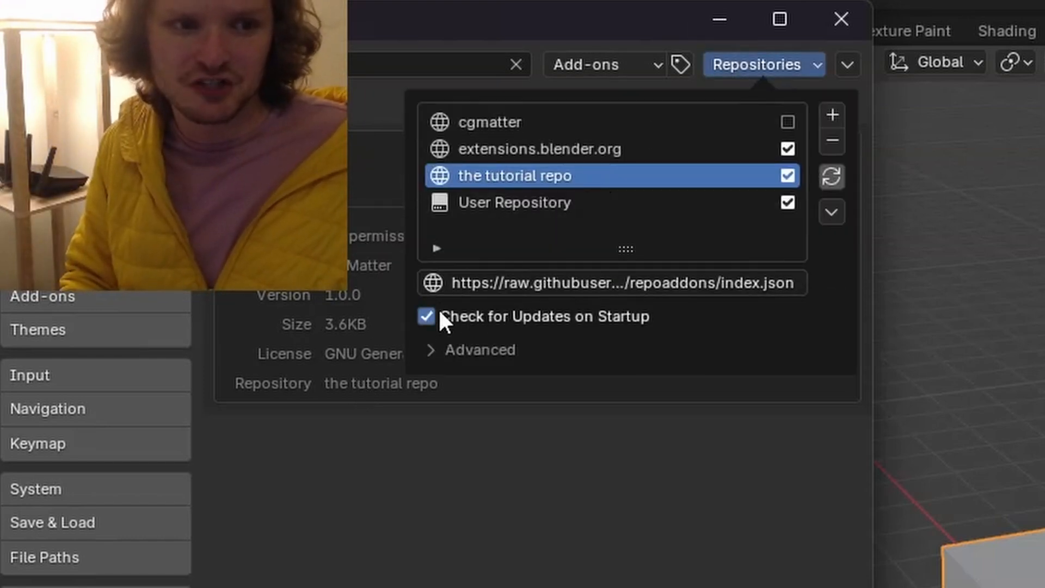
{"action": "left_click", "coordinate": [427, 316]}
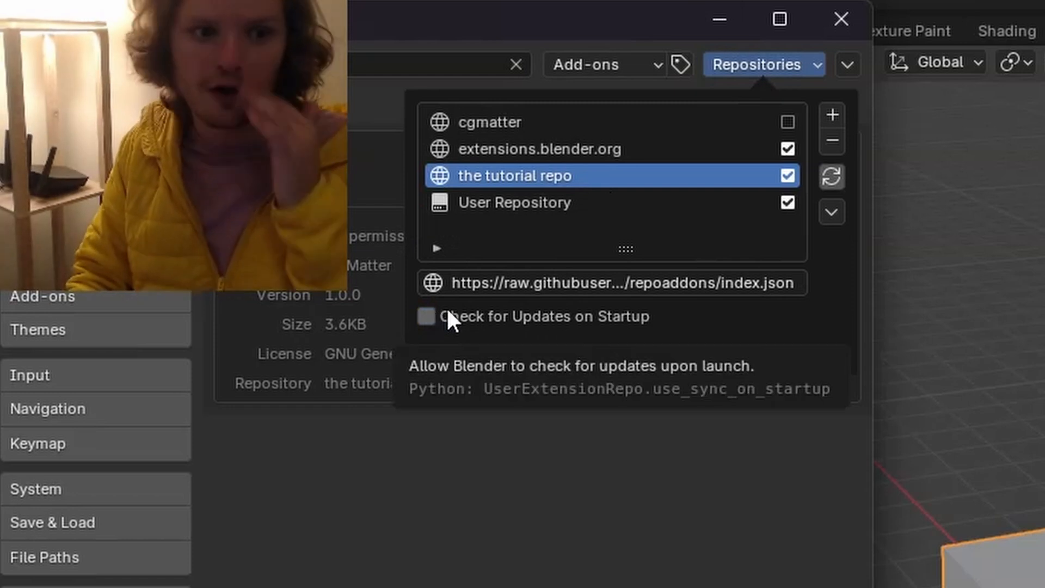
{"action": "left_click", "coordinate": [432, 349]}
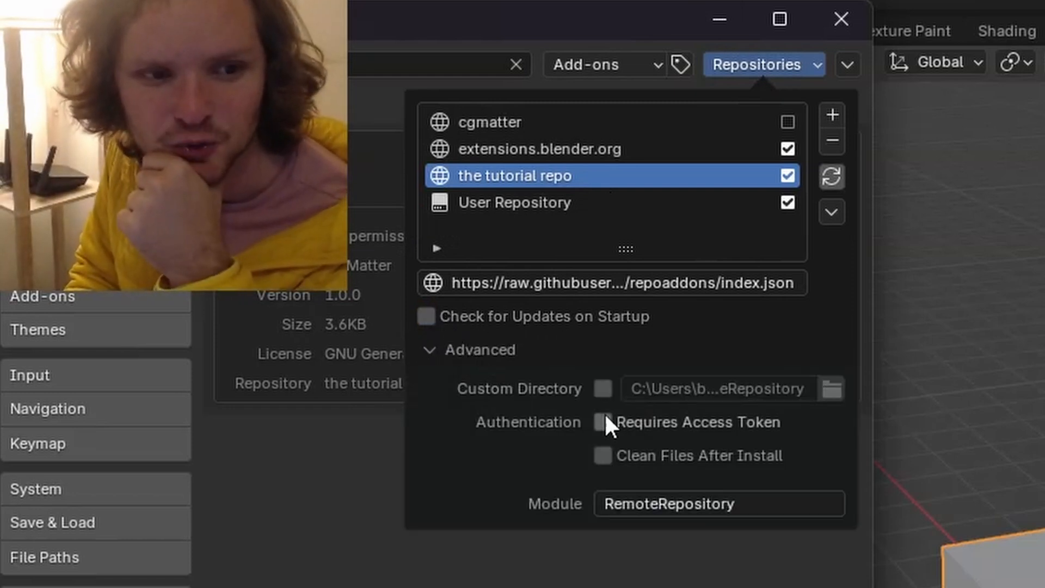
{"action": "mouse_move", "coordinate": [603, 421]}
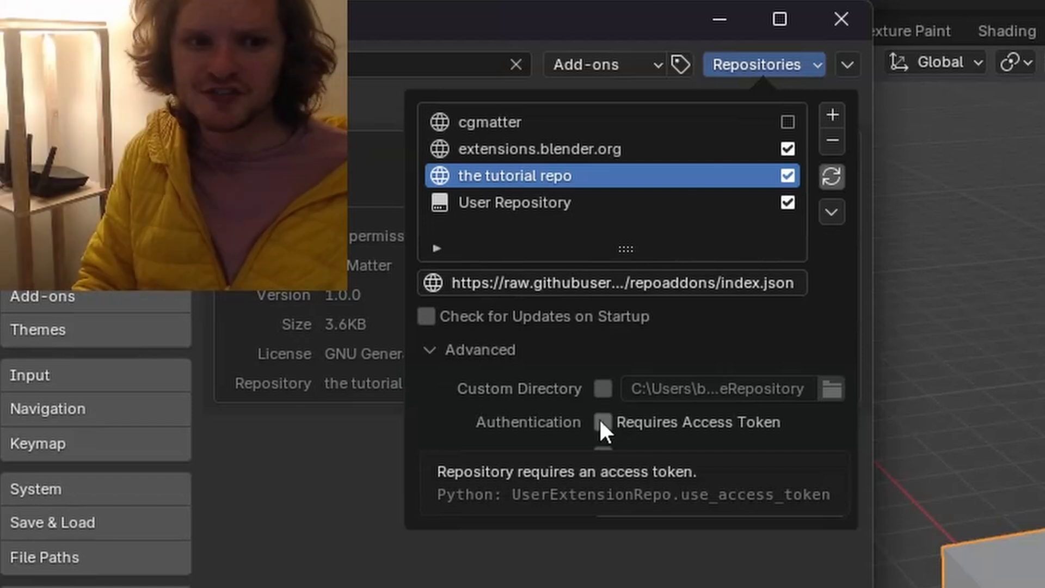
{"action": "left_click", "coordinate": [603, 423]}
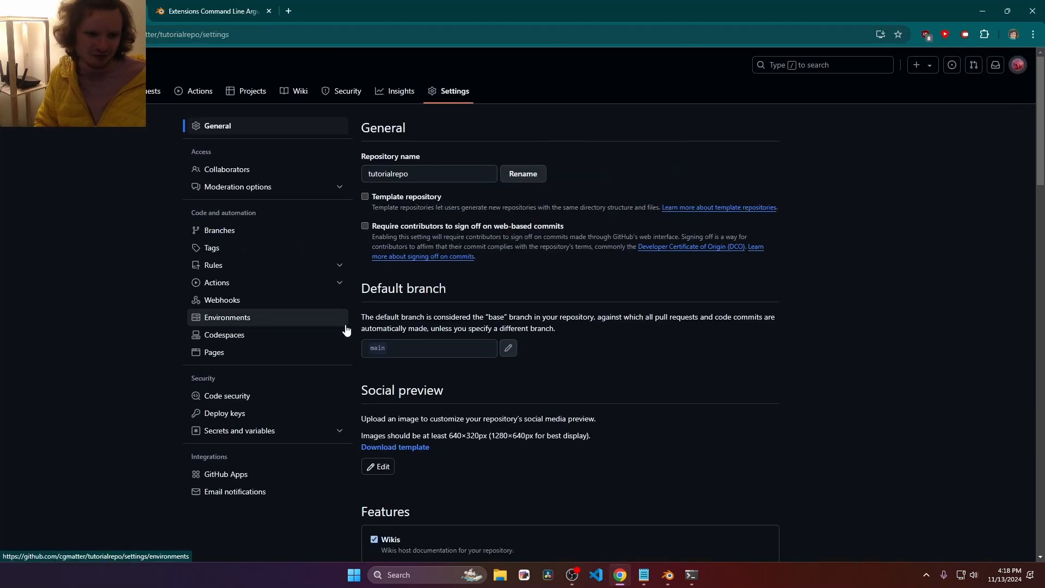
In the Danger Zone, change tutorialrepo's visibility to private and acknowledge the effects
{"action": "scroll", "scroll_direction": "down", "scroll_amount": 3}
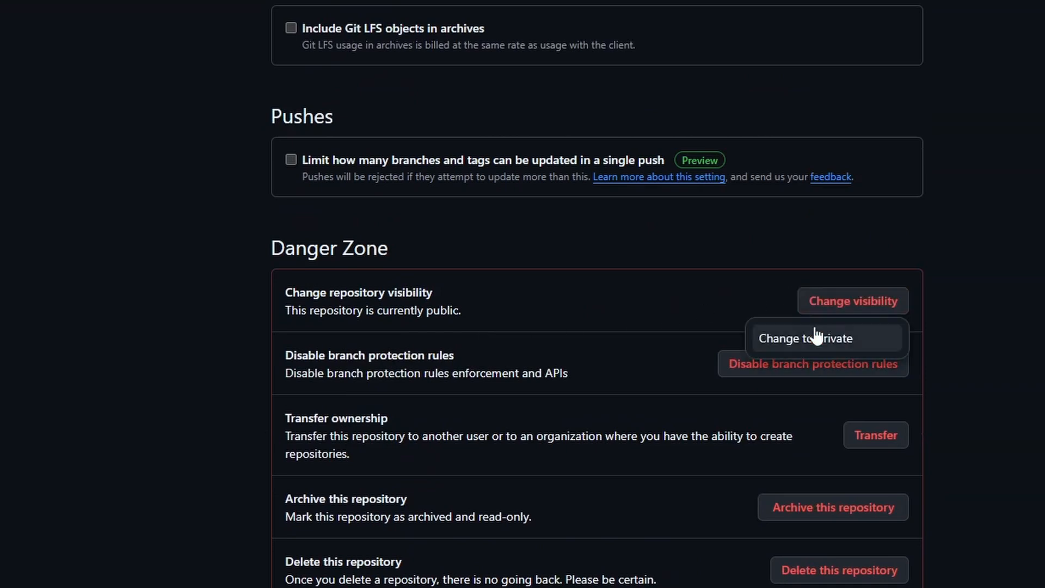
{"action": "left_click", "coordinate": [805, 337]}
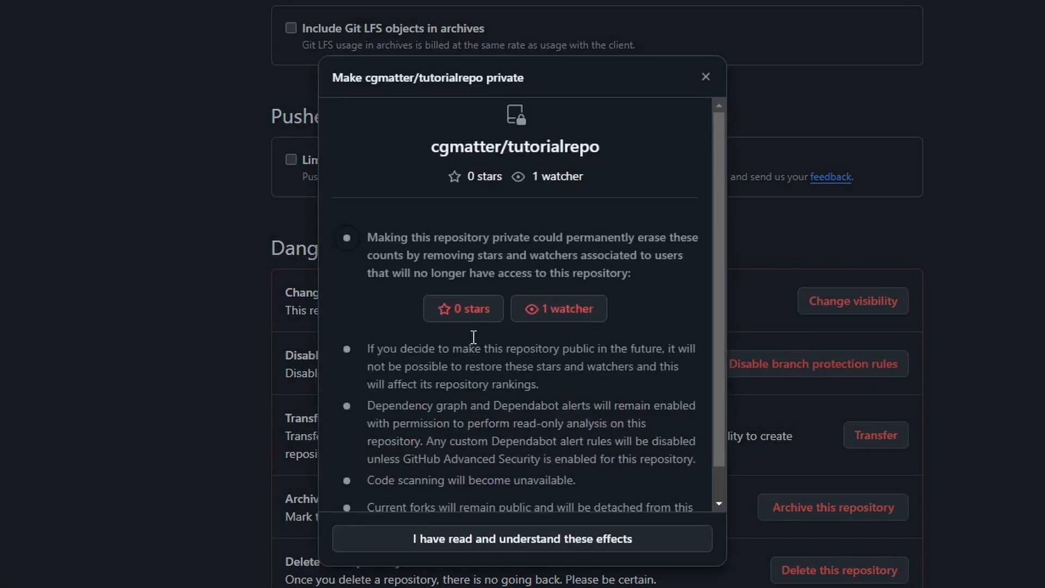
{"action": "left_click", "coordinate": [523, 539]}
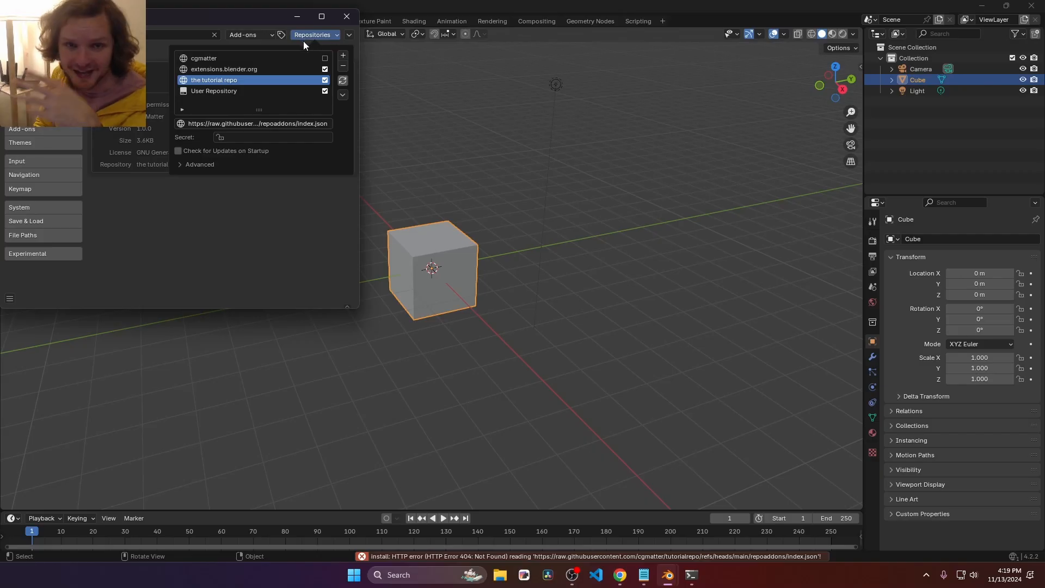
Attempt installing the add-on from the now-private repo, hitting an HTTP 404 Not Found error
{"action": "left_click", "coordinate": [314, 33]}
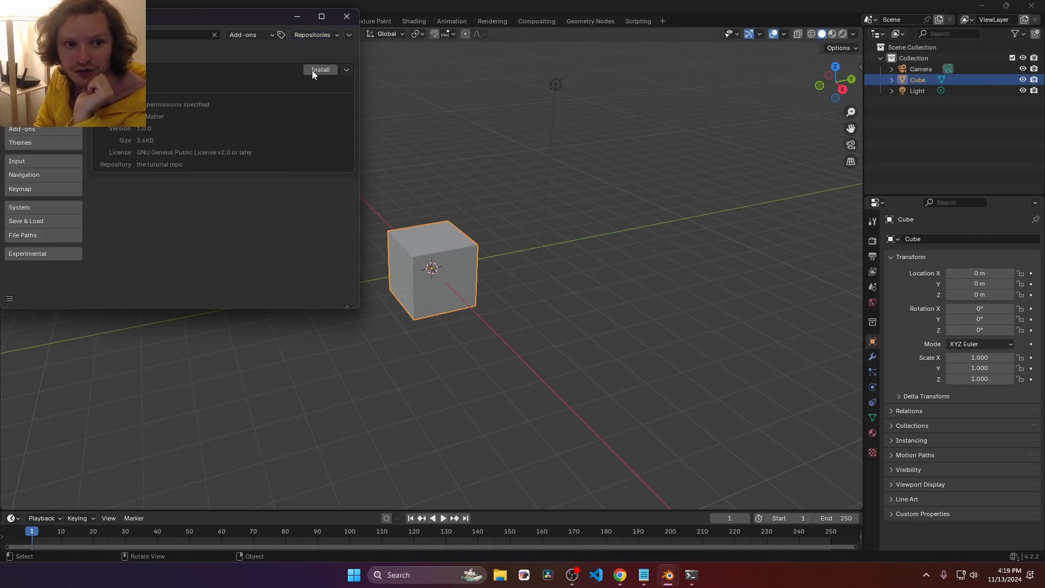
{"action": "left_click", "coordinate": [321, 70]}
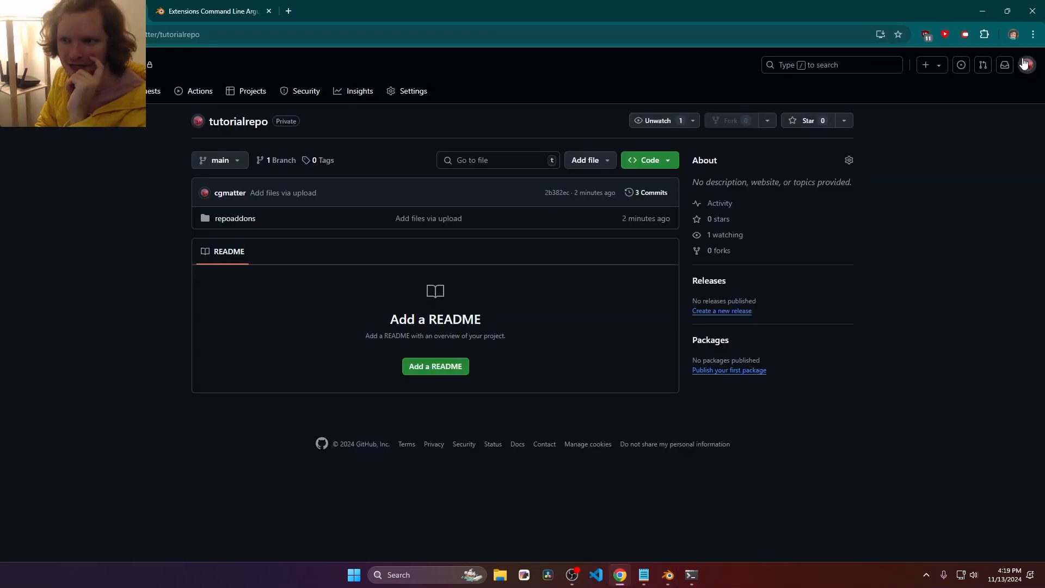
Reach Tokens (classic) under Developer settings and note the new token as 'tutorial'
{"action": "left_click", "coordinate": [1027, 64]}
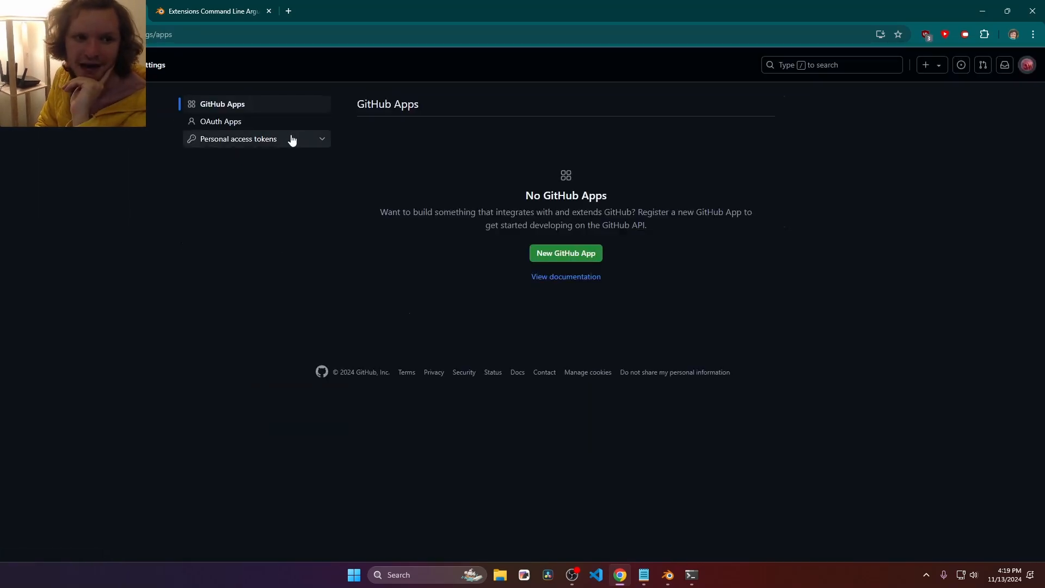
{"action": "left_click", "coordinate": [238, 138]}
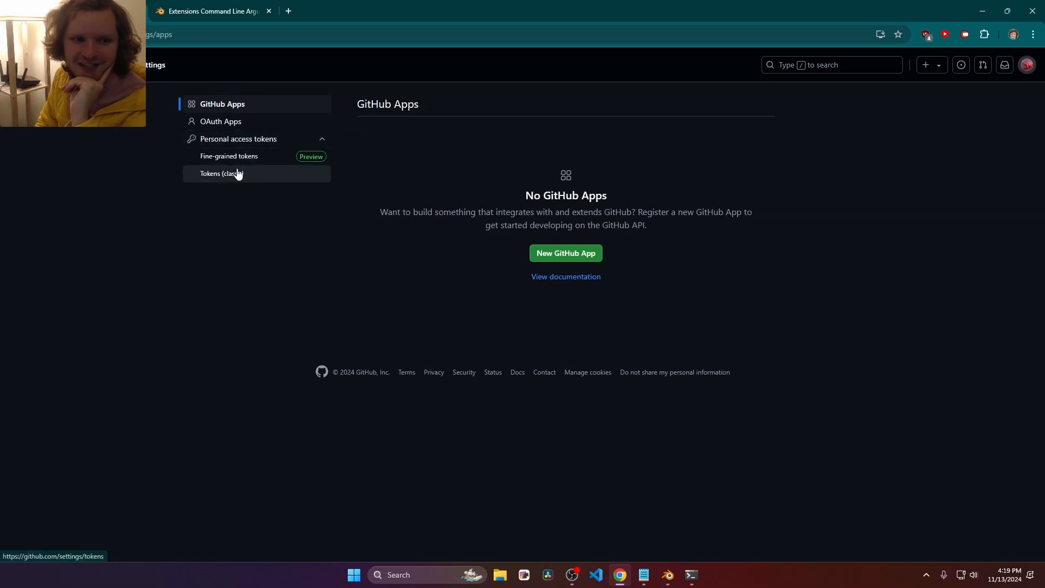
{"action": "left_click", "coordinate": [221, 174]}
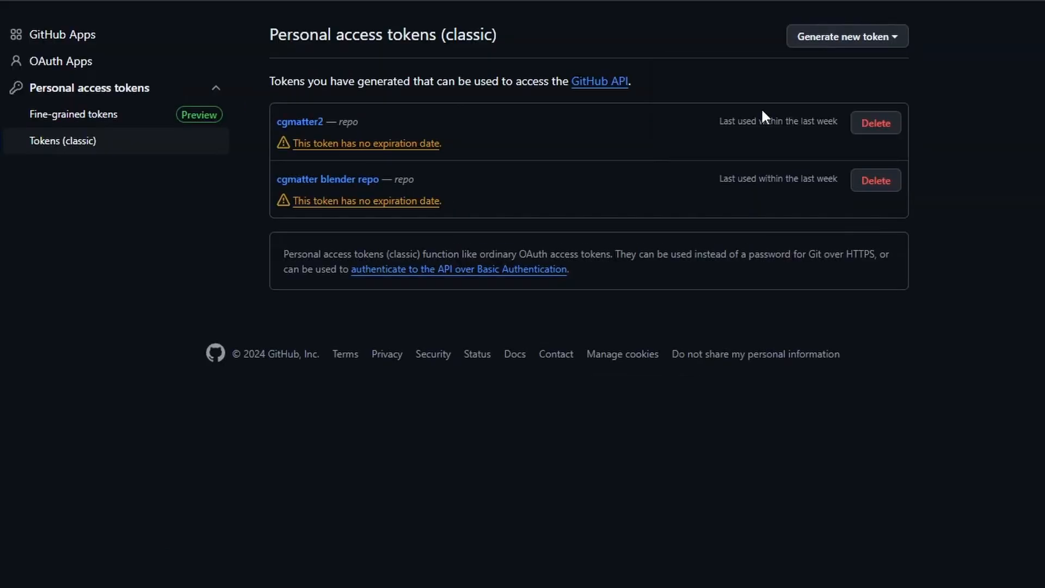
{"action": "type", "text": "tutorialpassword"}
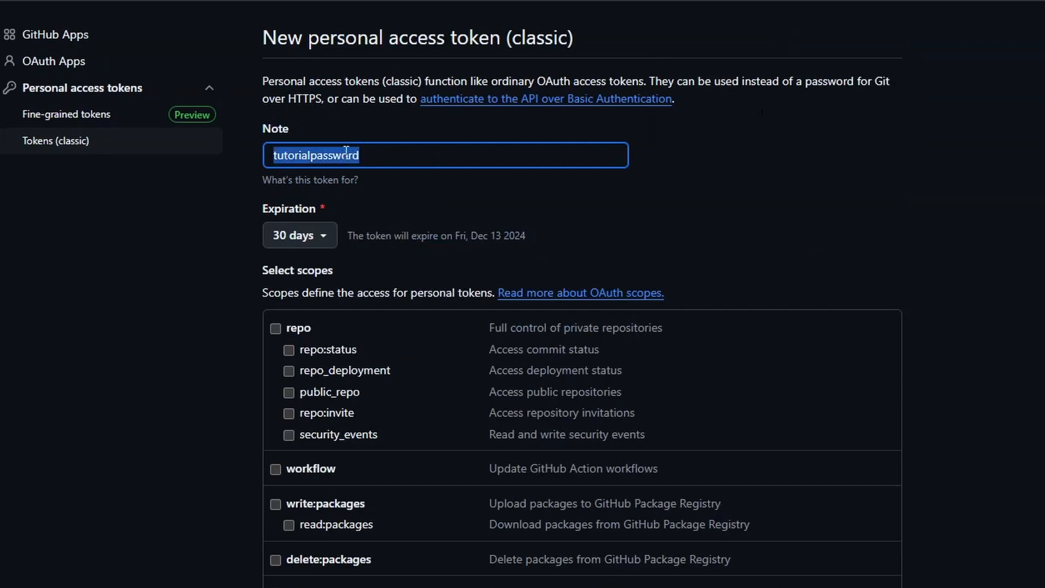
Set No expiration and repo scope, generate the token and copy it
{"action": "left_click", "coordinate": [298, 235]}
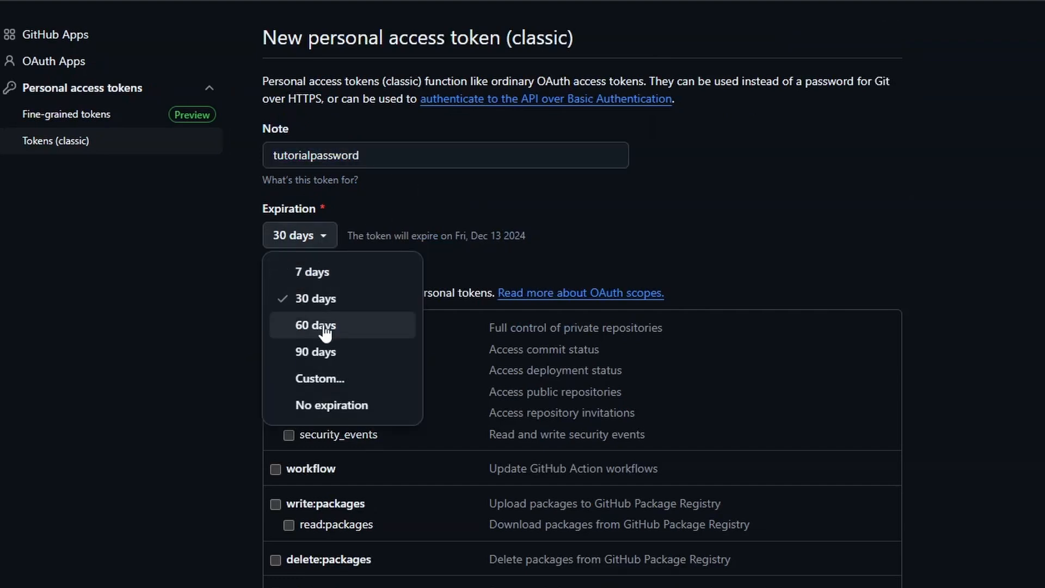
{"action": "left_click", "coordinate": [331, 406]}
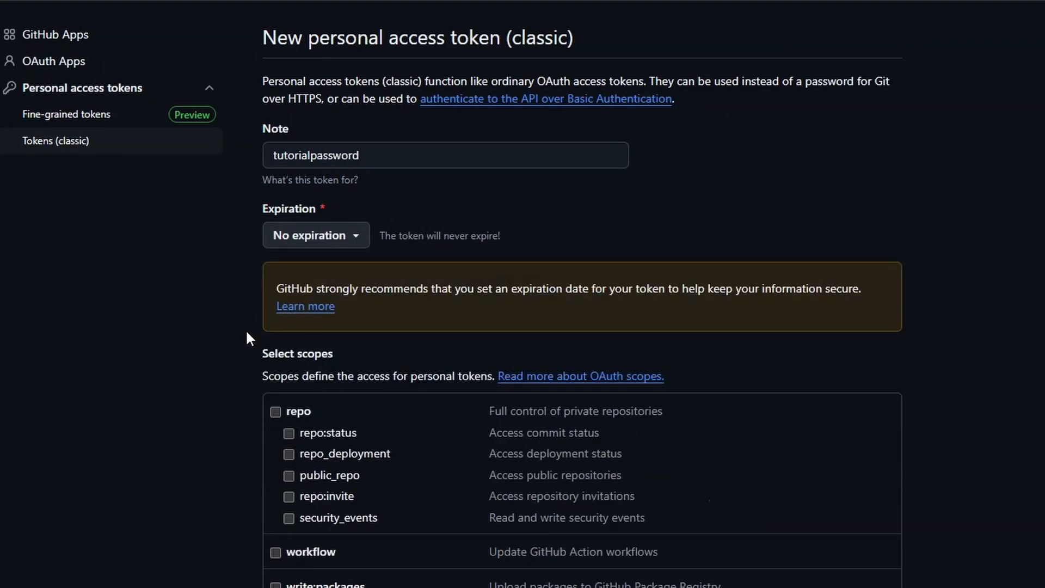
{"action": "left_click", "coordinate": [275, 411]}
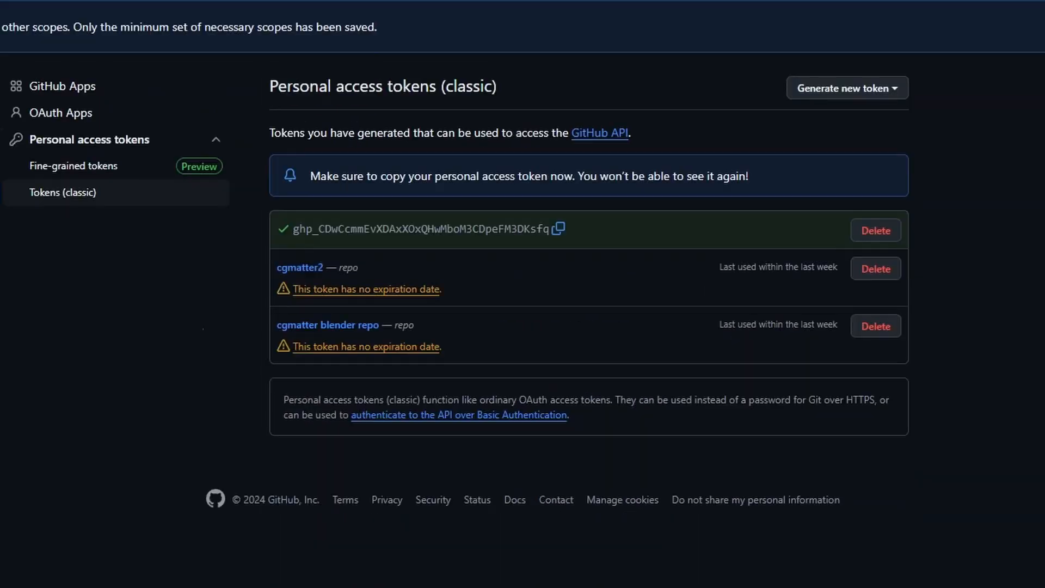
{"action": "left_click", "coordinate": [558, 229]}
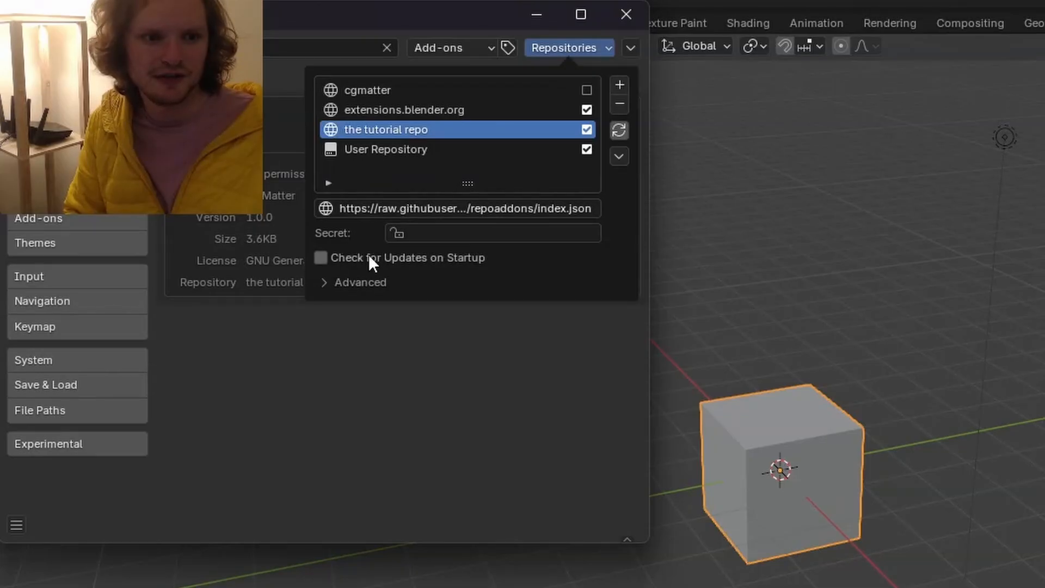
Paste the copied GitHub token into the tutorial repo's Secret field
{"action": "left_click", "coordinate": [324, 282]}
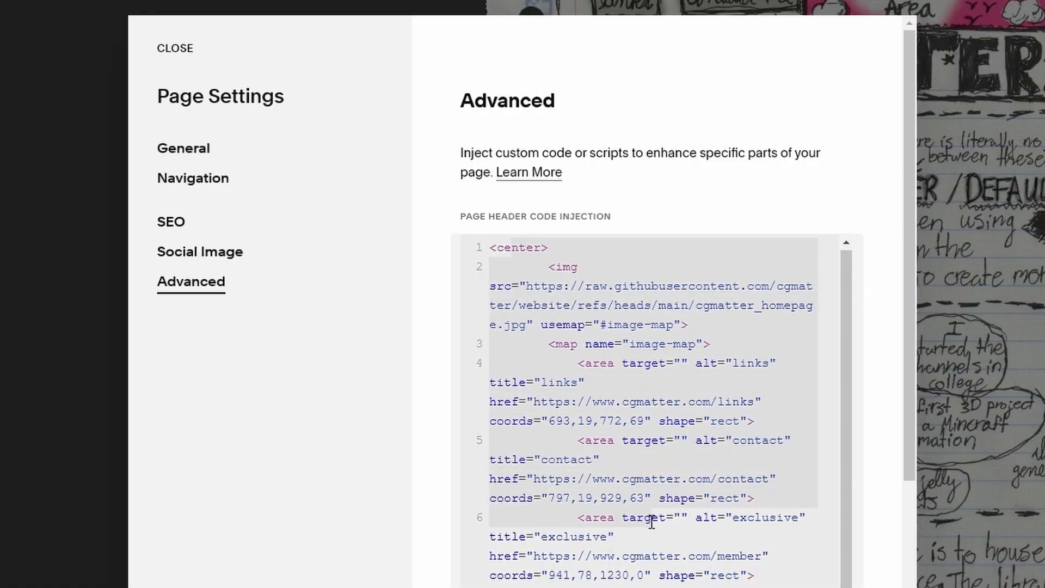
Browse the site's Page Settings code injection and AI text tool, then scroll the blog posts
{"action": "left_click", "coordinate": [174, 48]}
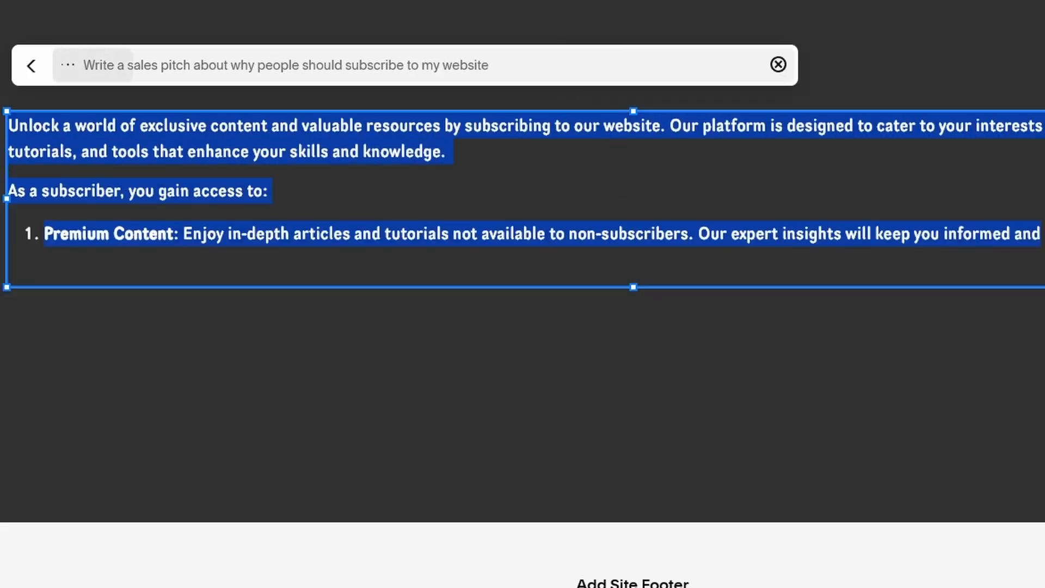
{"action": "left_click", "coordinate": [777, 65]}
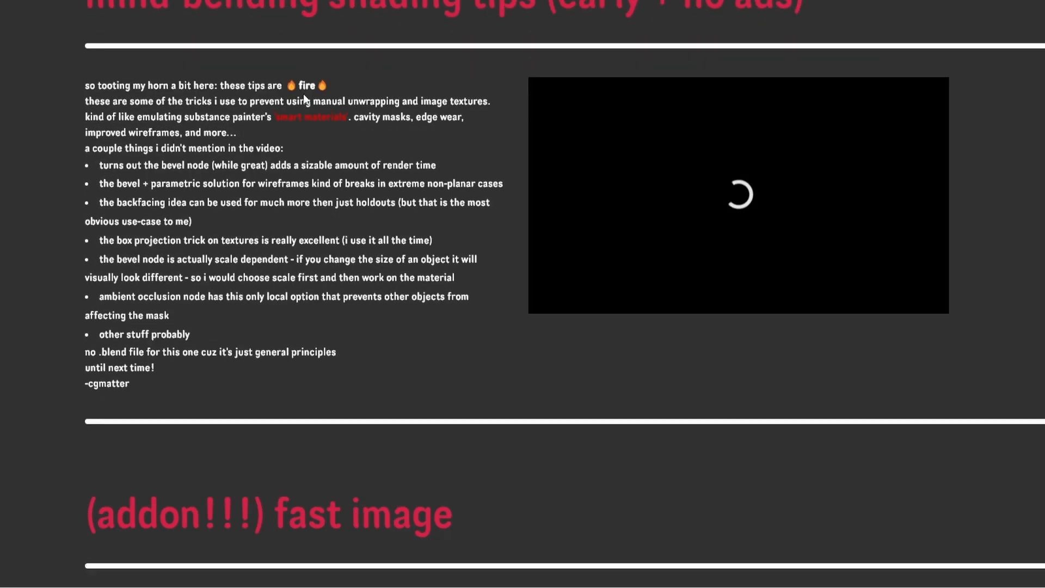
{"action": "scroll", "scroll_direction": "down", "scroll_amount": 3}
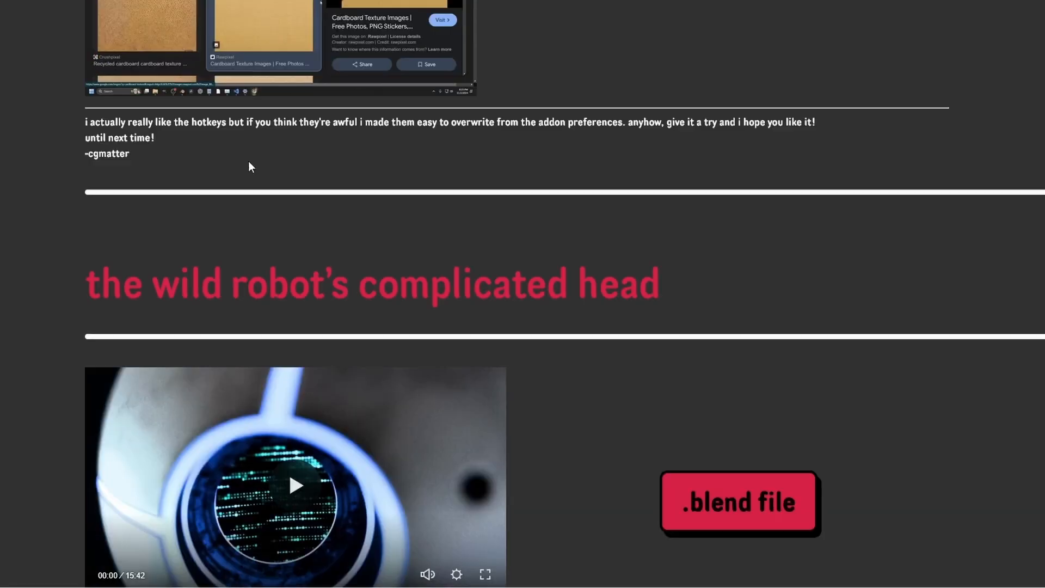